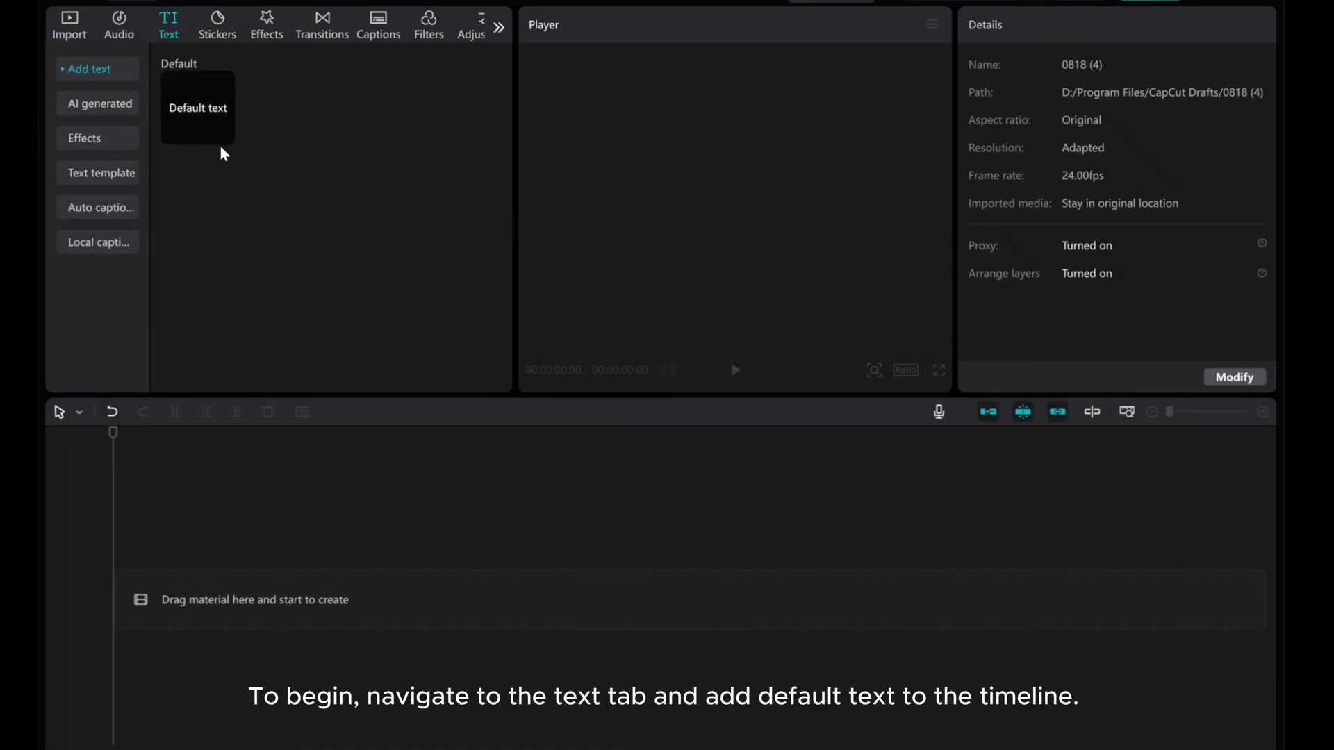
Add a default text clip and replace its content with 'capcut'.
double_click(198, 108)
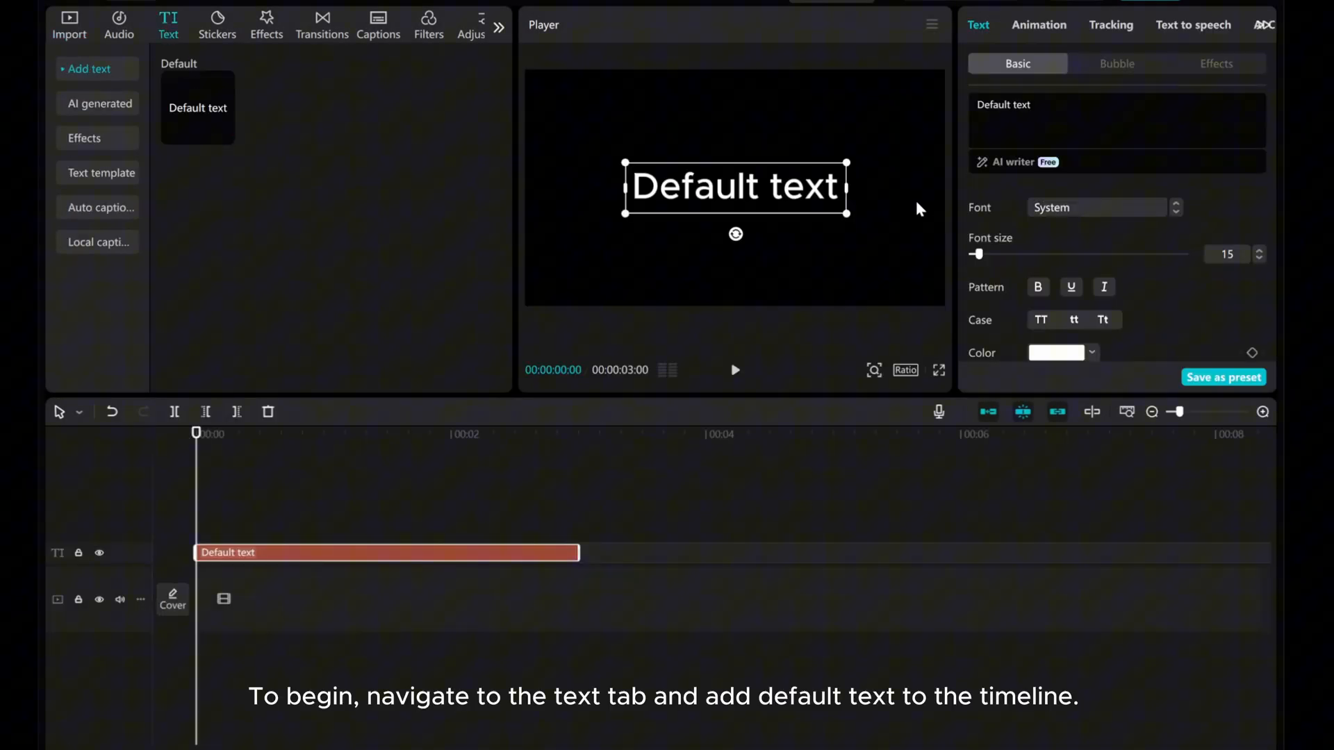
text(c)
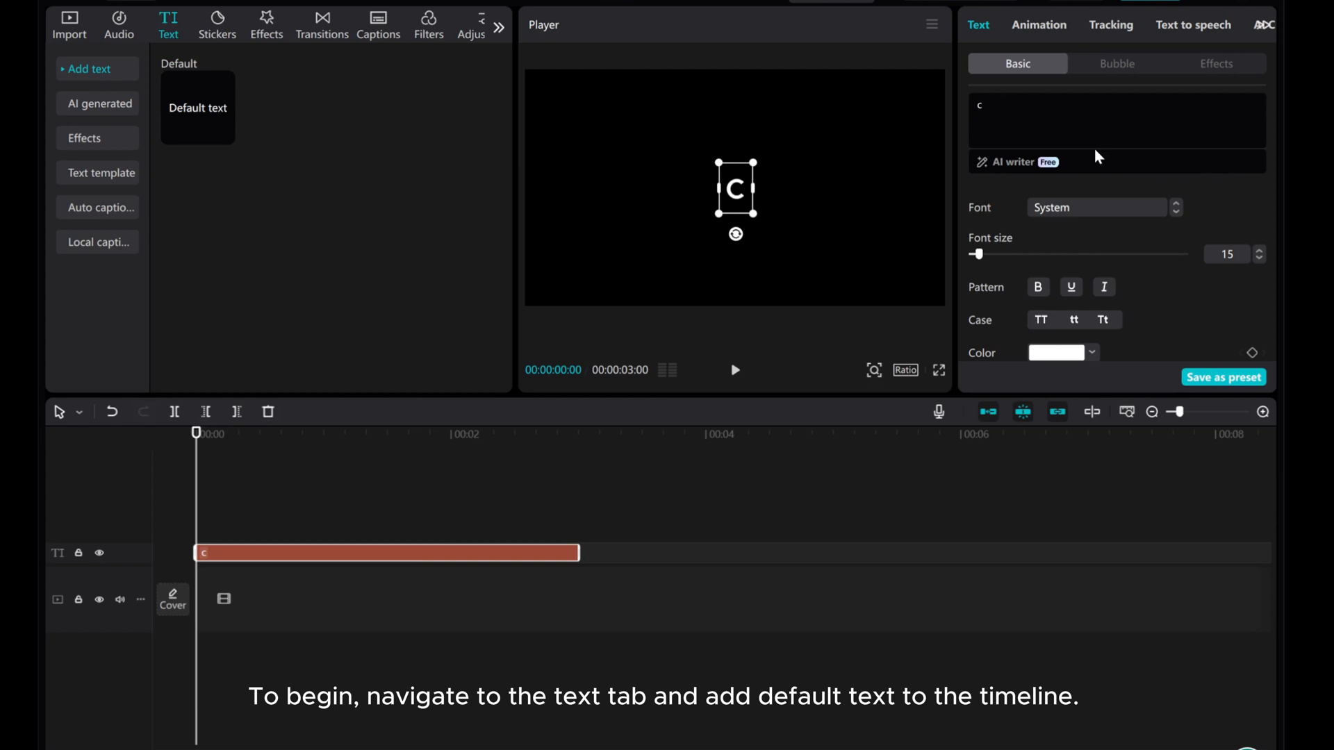
text(capcut)
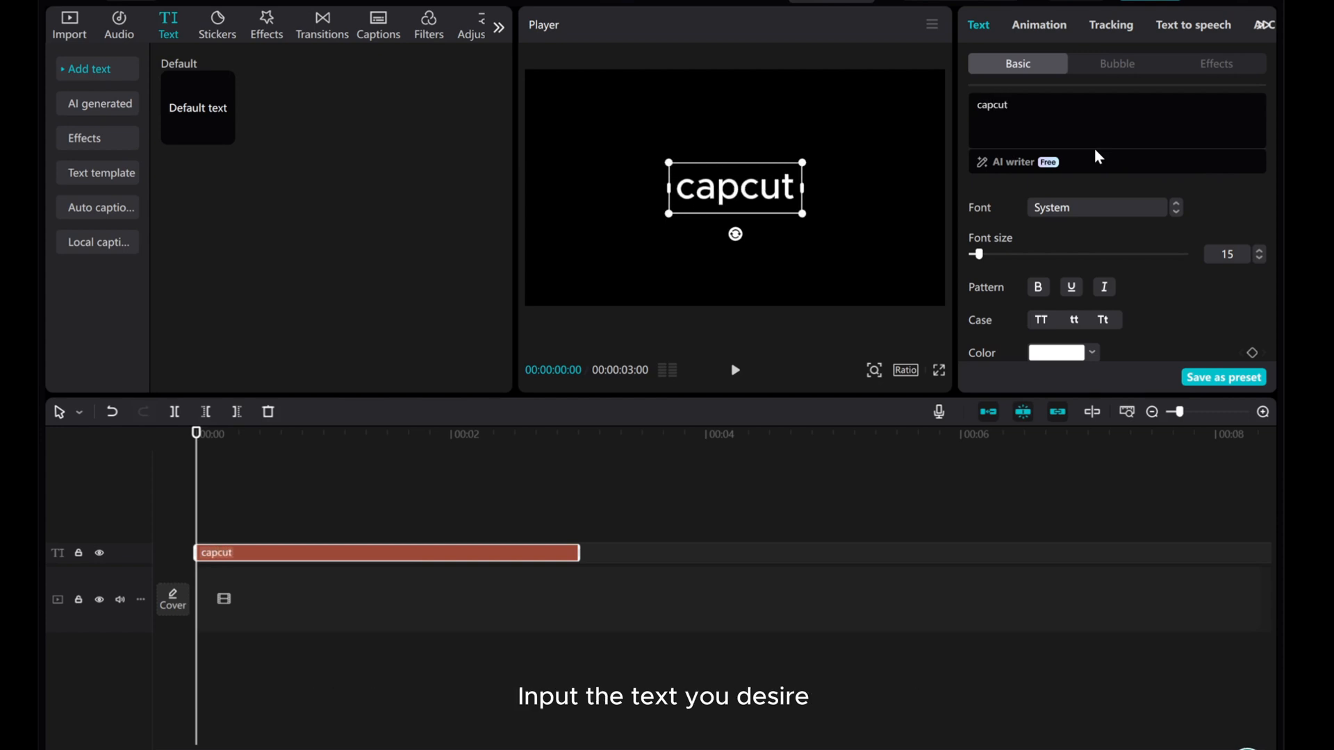
Set the text to the Impact font and make it uppercase CAPCUT.
click(1097, 207)
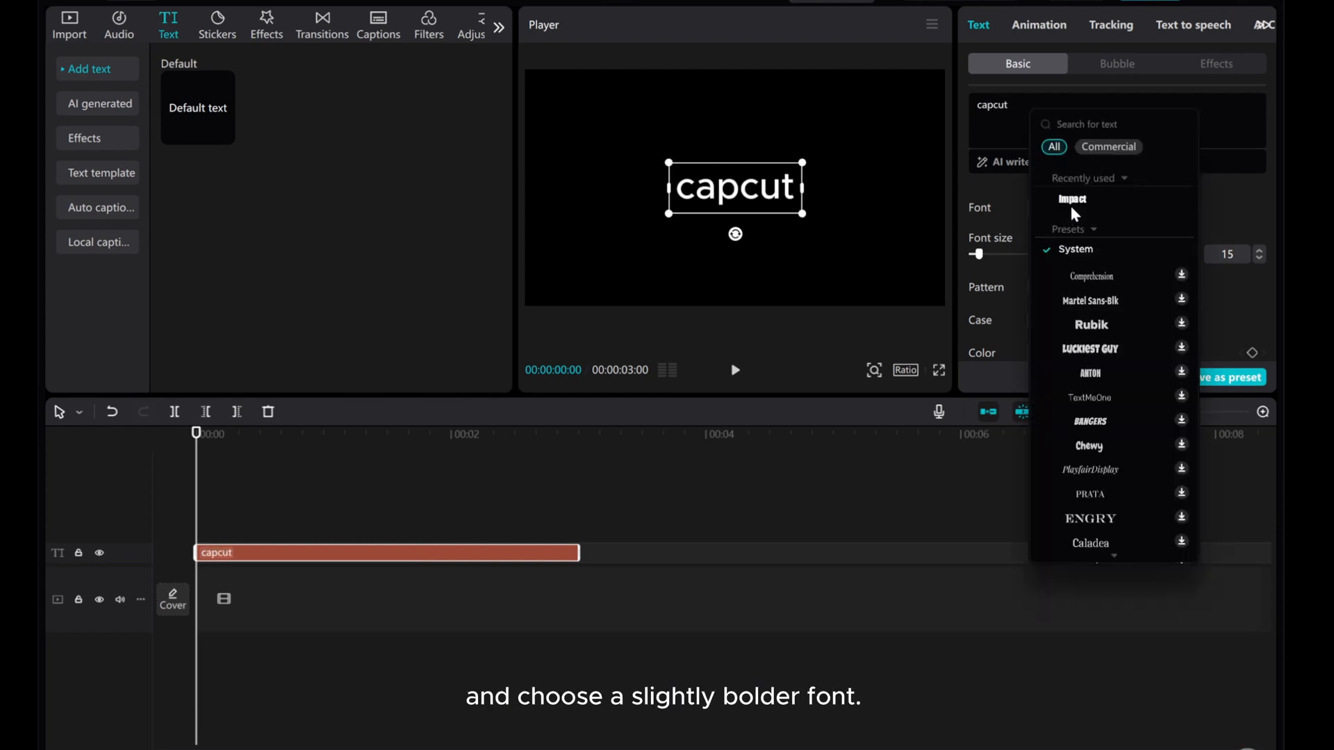
click(1072, 199)
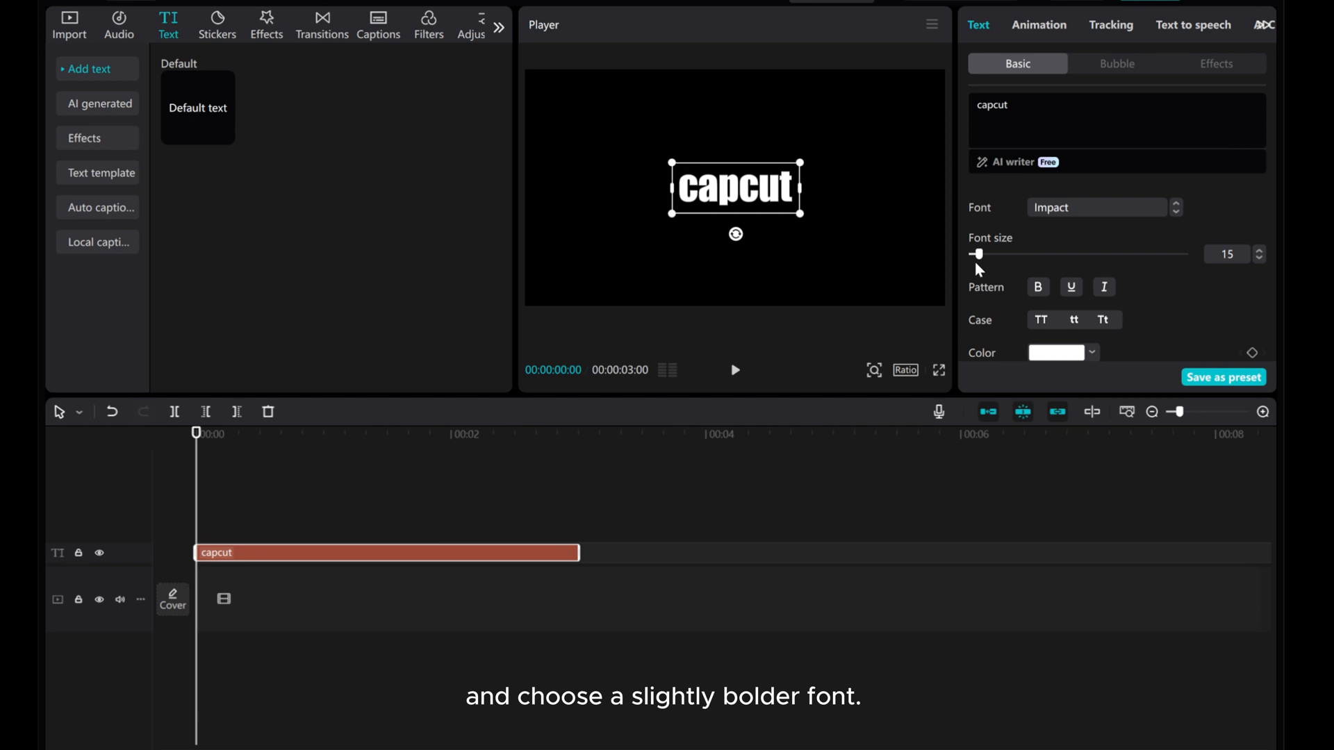
click(1039, 319)
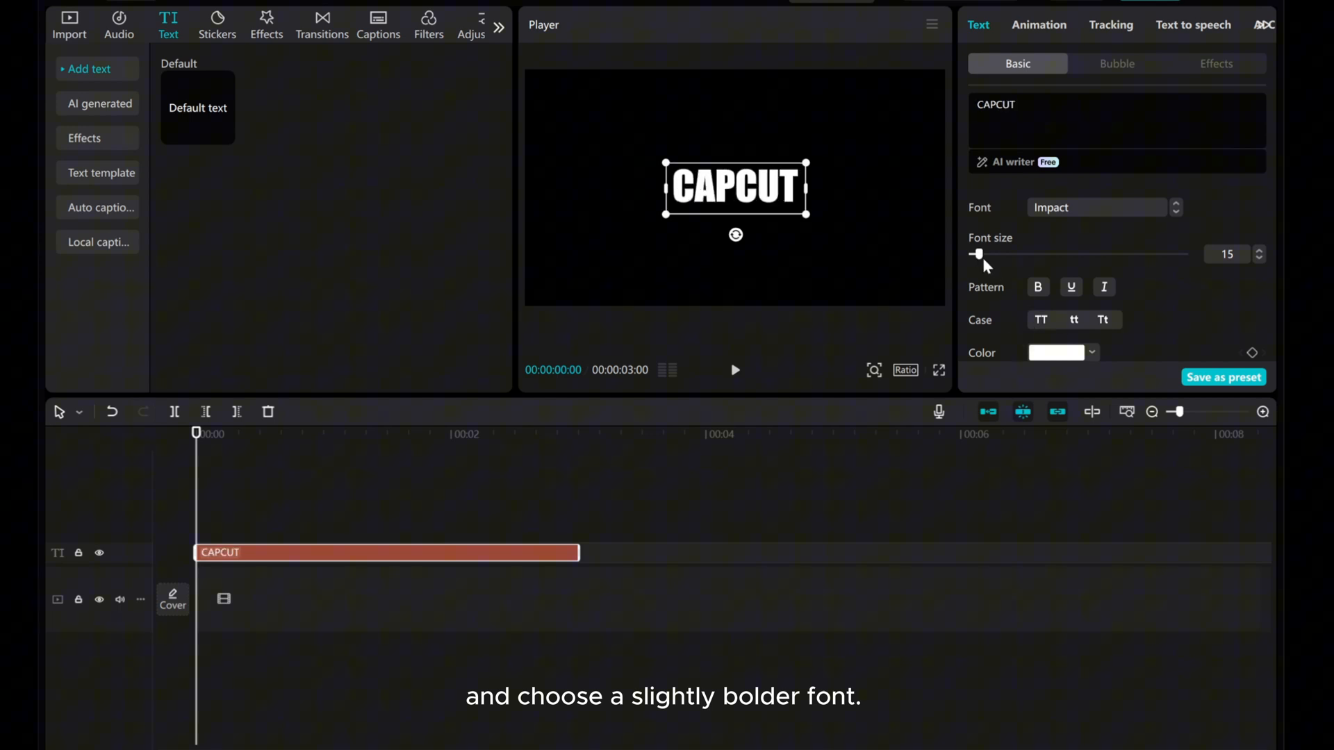
Enlarge the text, widen character spacing to 3, and colour the lower duplicate copy gray.
drag(977, 252, 991, 253)
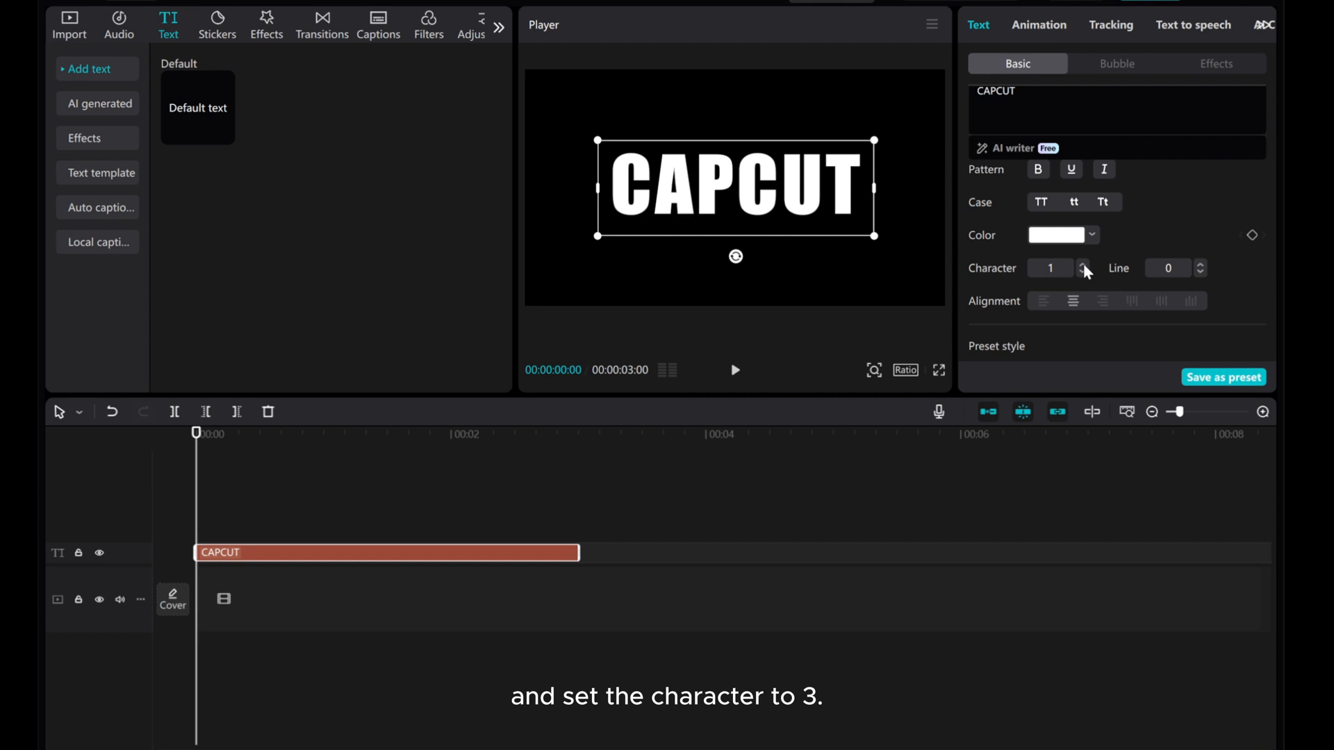
click(1083, 264)
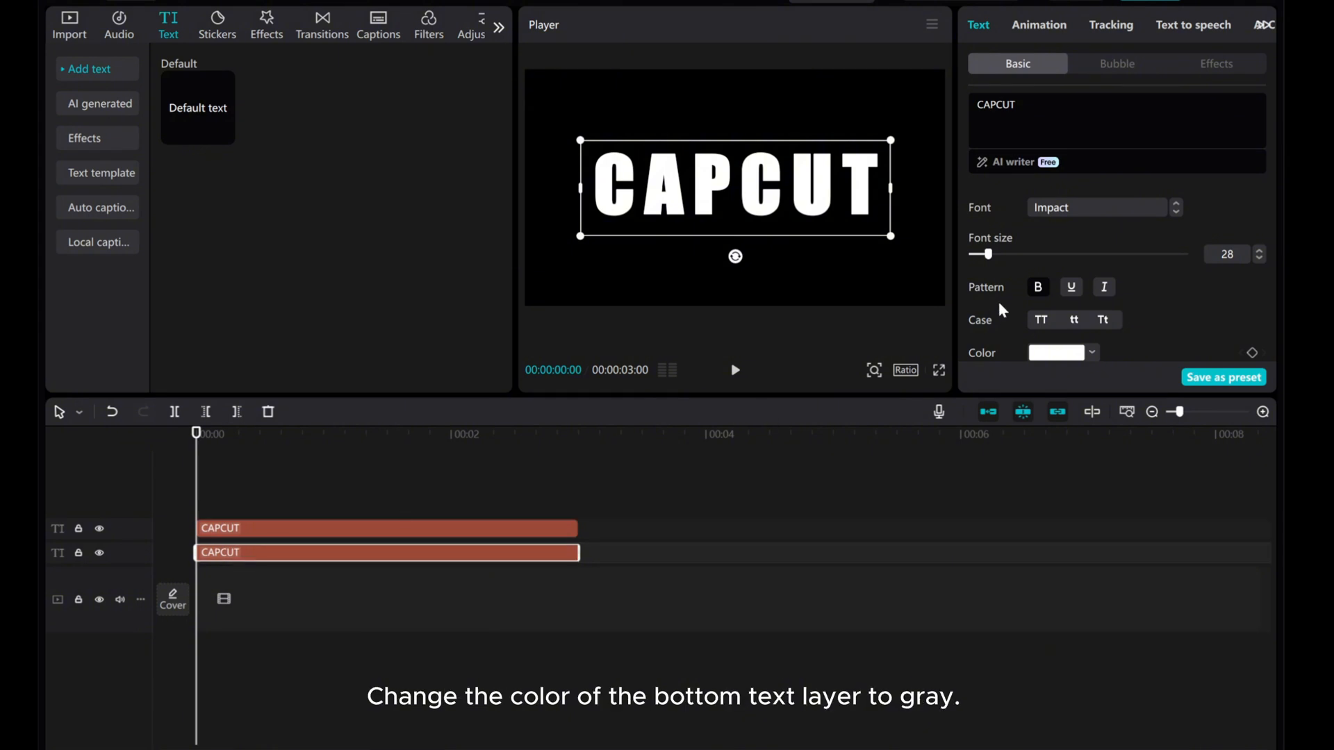
click(1056, 353)
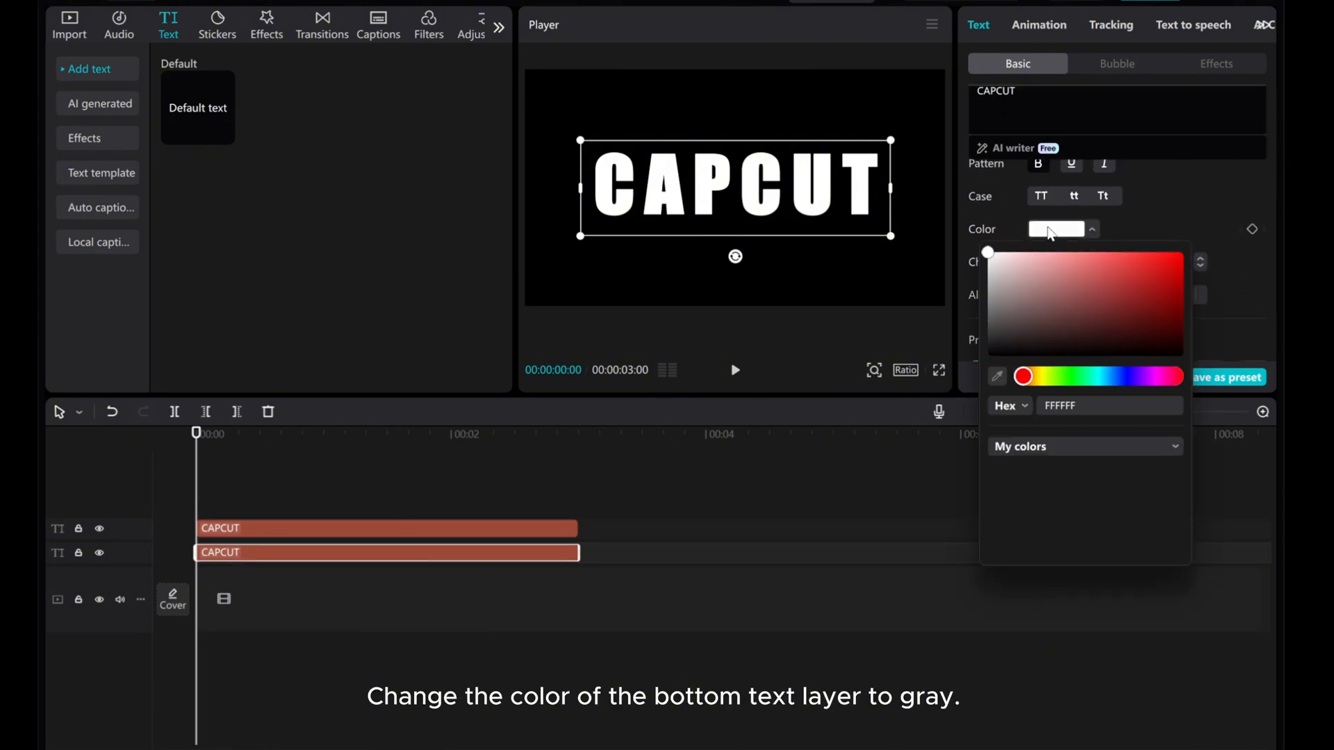
click(1054, 475)
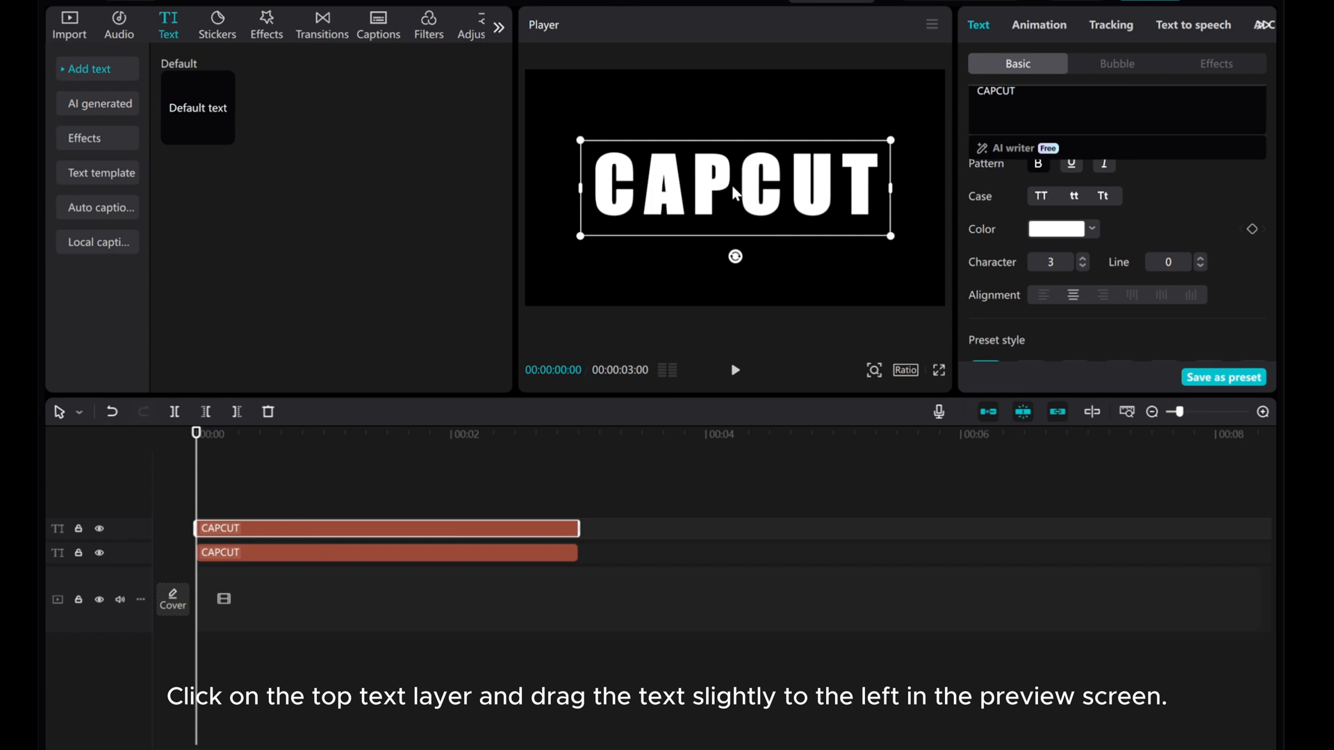
Offset the white copy slightly left over the gray shadow and merge both layers into a compound clip.
drag(740, 185, 727, 184)
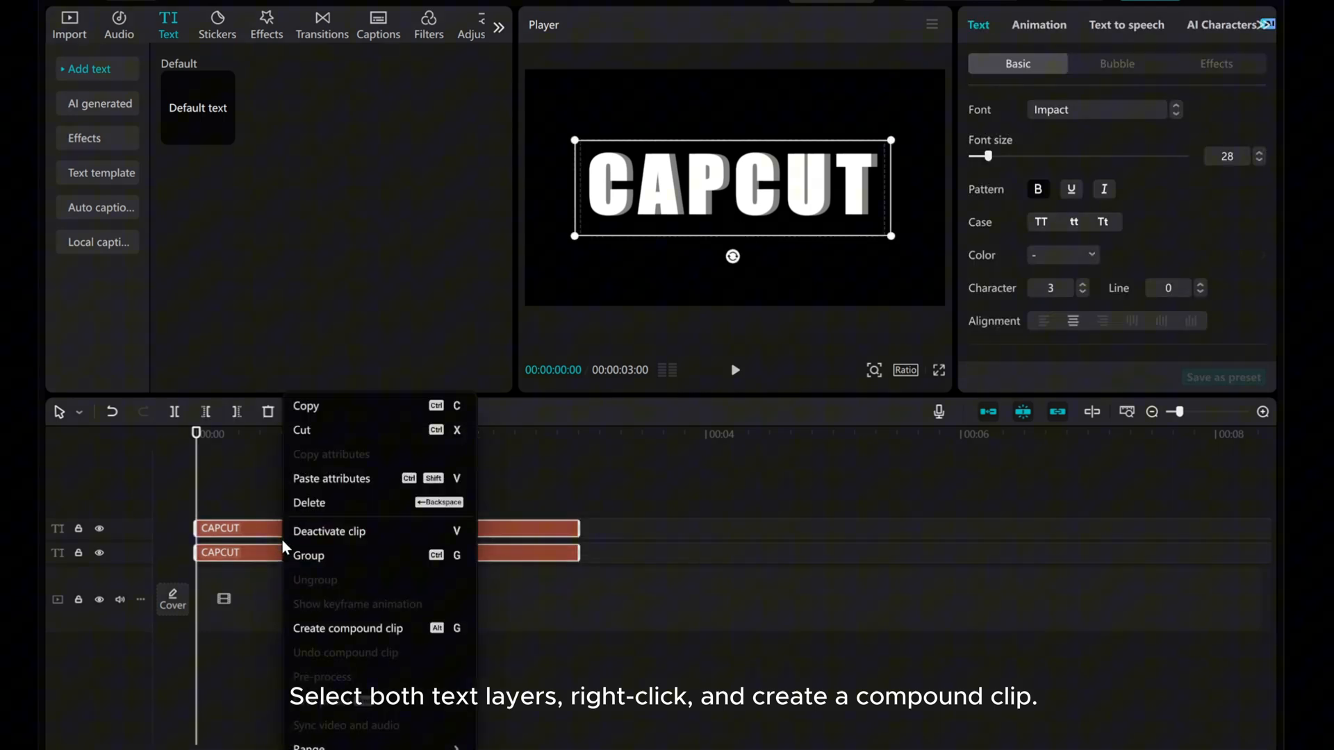
click(348, 628)
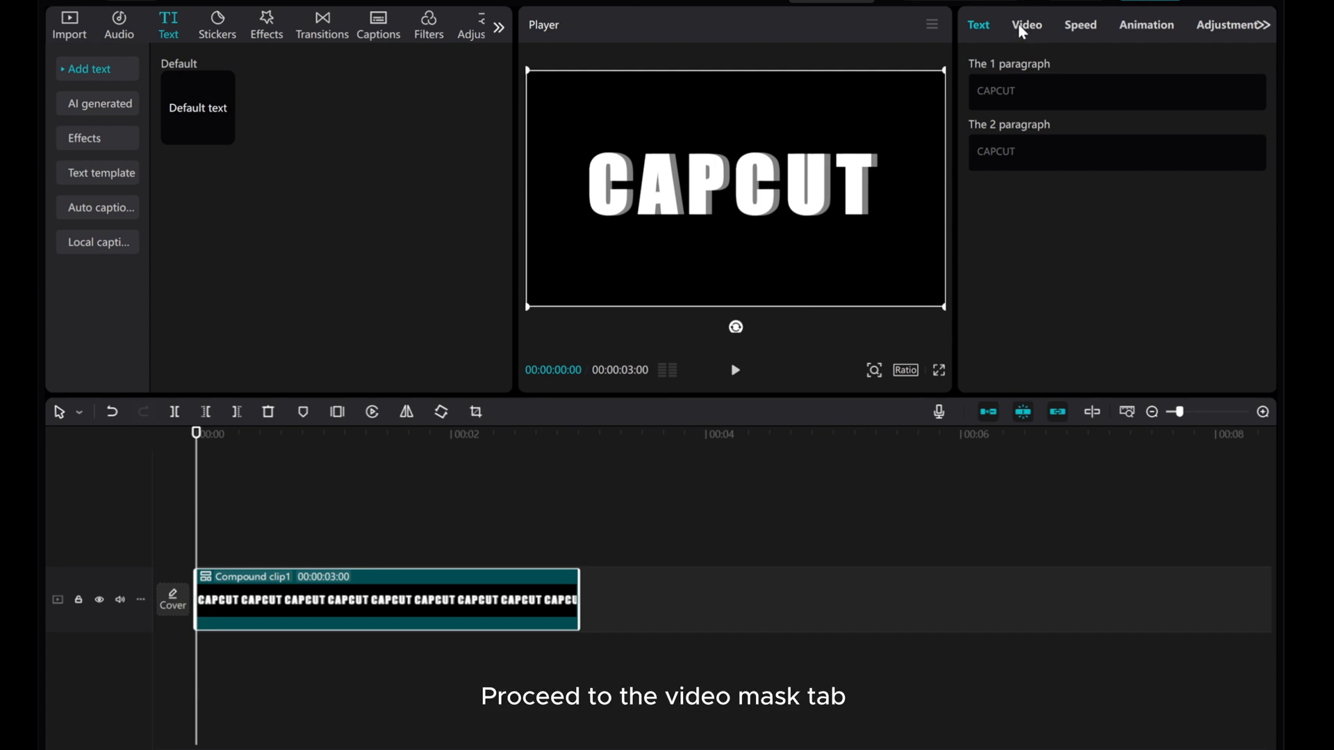
Apply a rectangle mask to the compound clip and shrink it to frame only the letter C.
click(1025, 25)
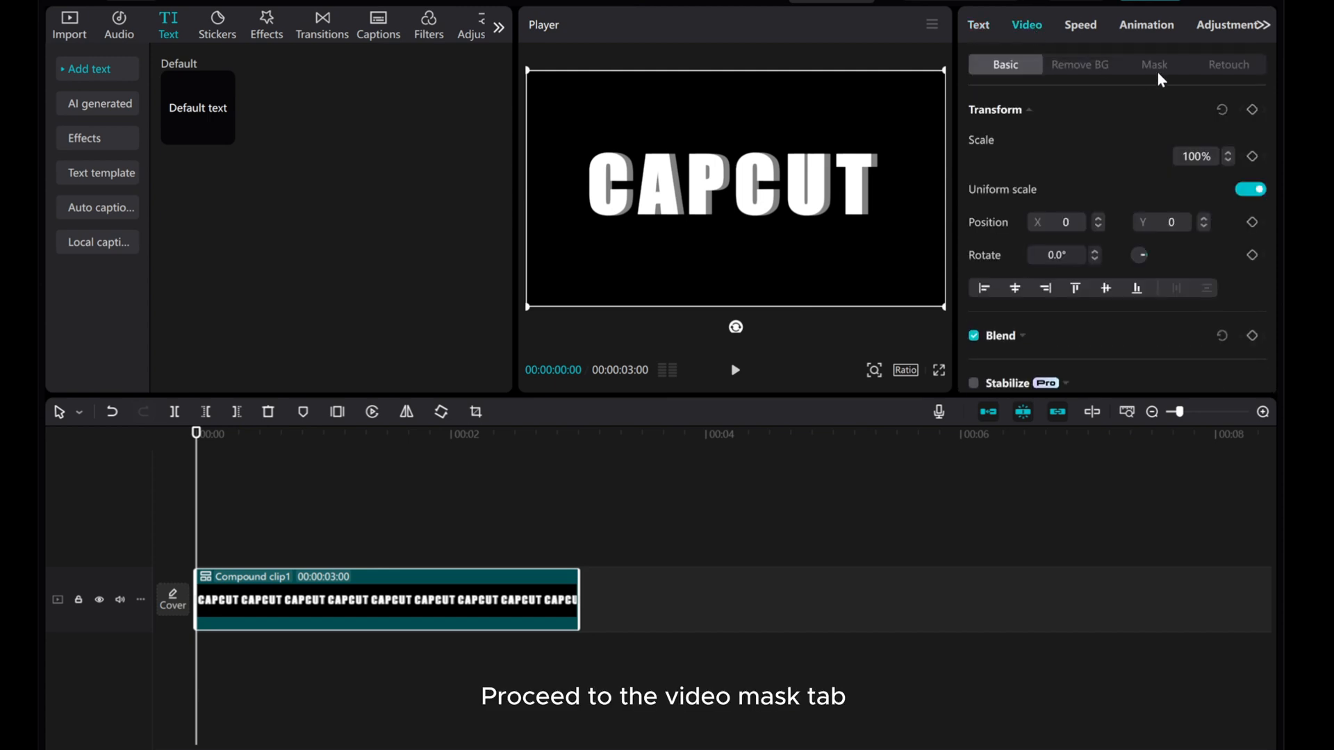
click(1153, 63)
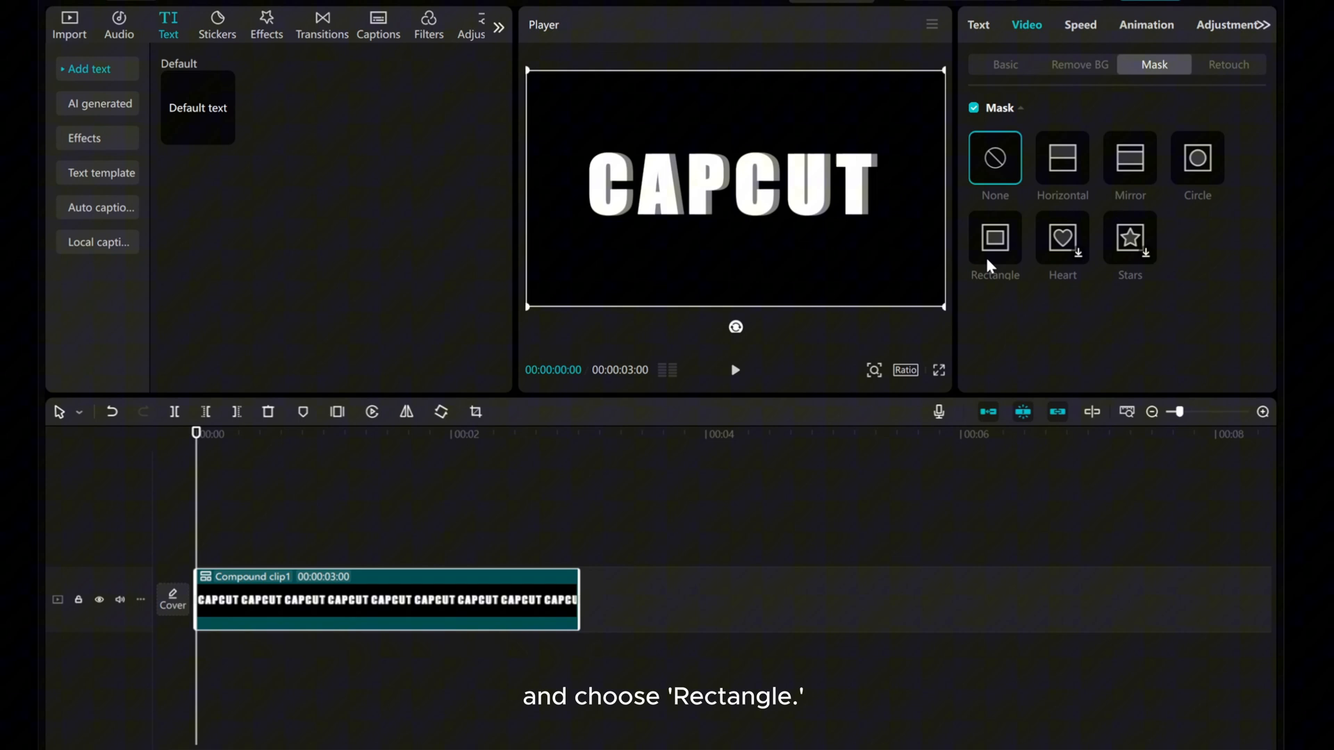
click(994, 239)
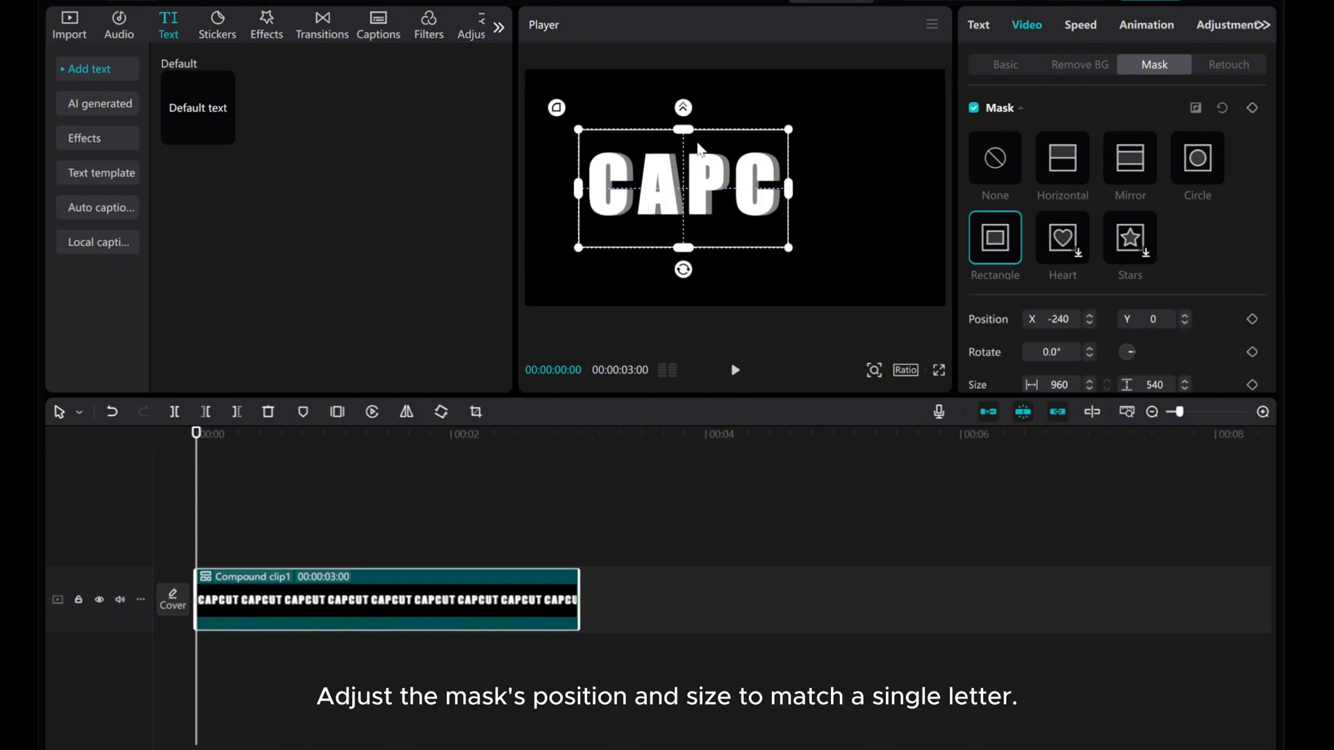
drag(682, 250, 682, 218)
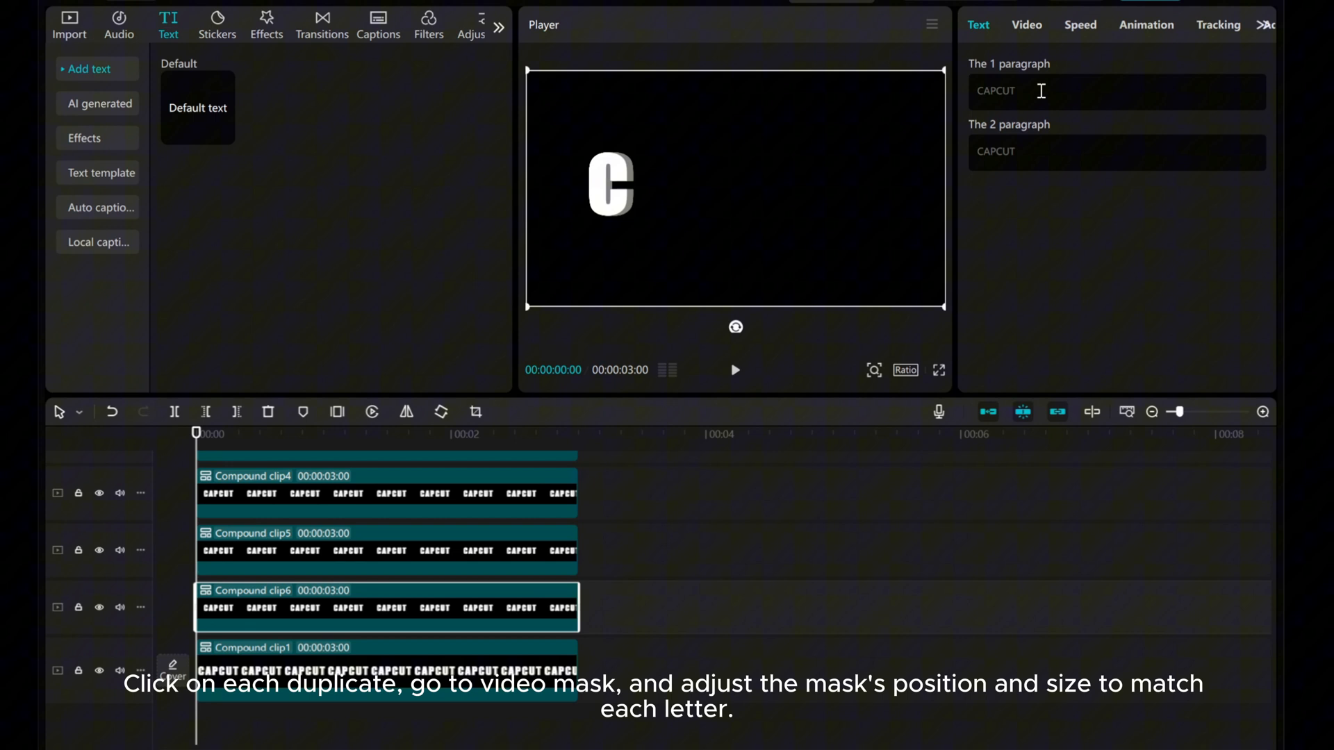
Mask the next duplicate compound clip so its rectangle frames only the letter A.
click(1025, 25)
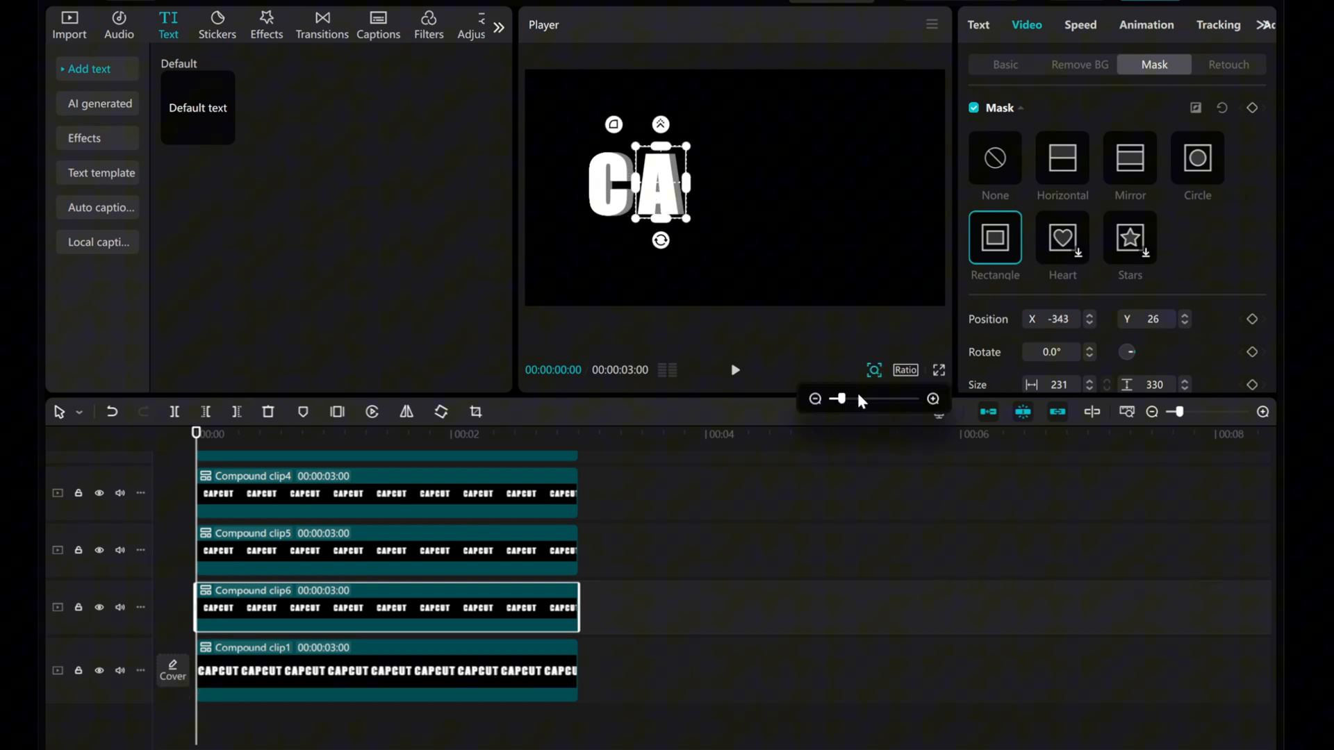
drag(838, 398, 857, 399)
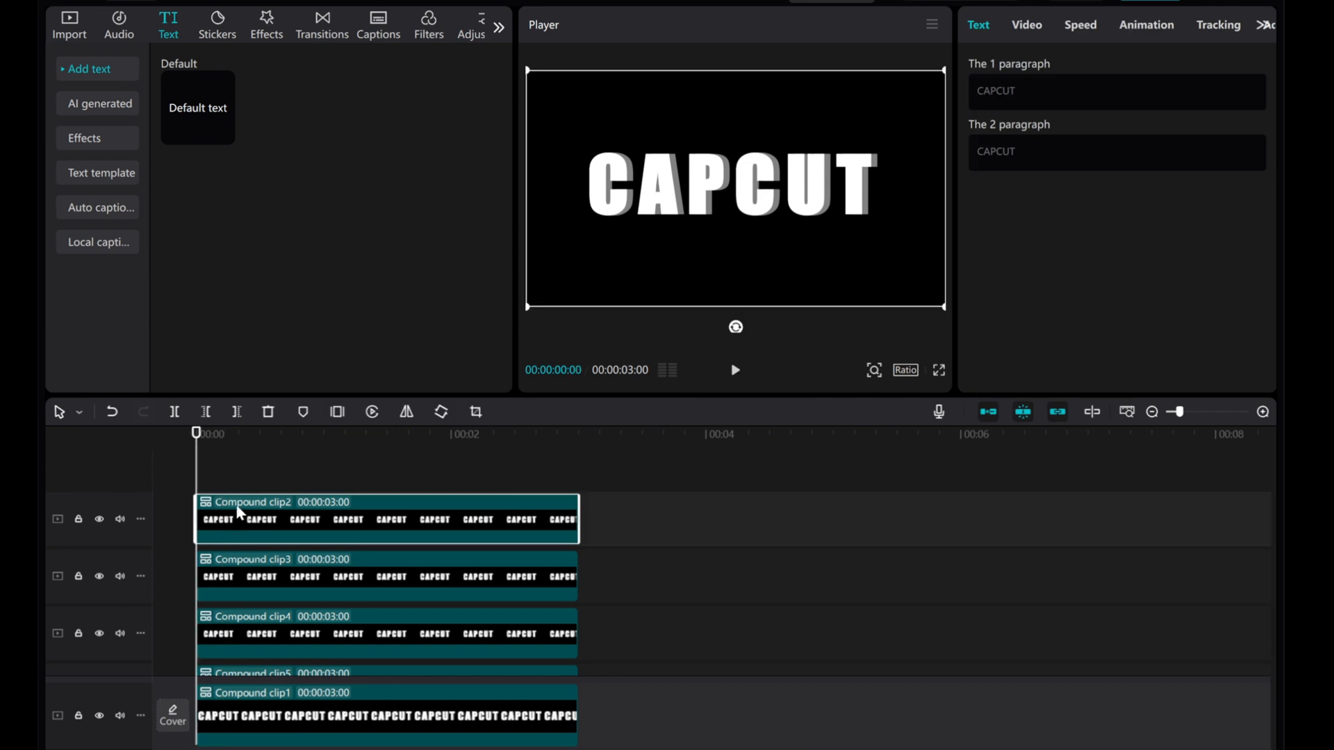
Add transform keyframes to Compound clip2 at its start and at the 1-second mark.
click(1027, 25)
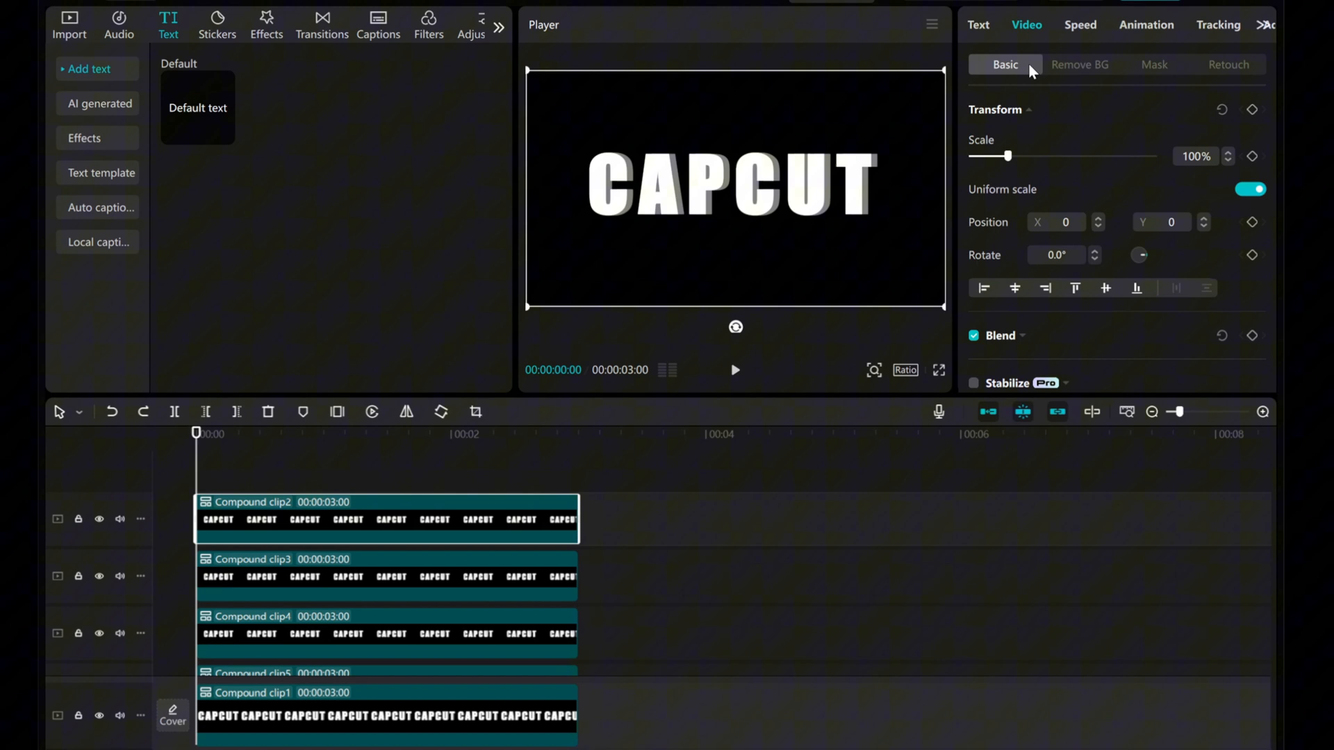
mouse_move(1195, 124)
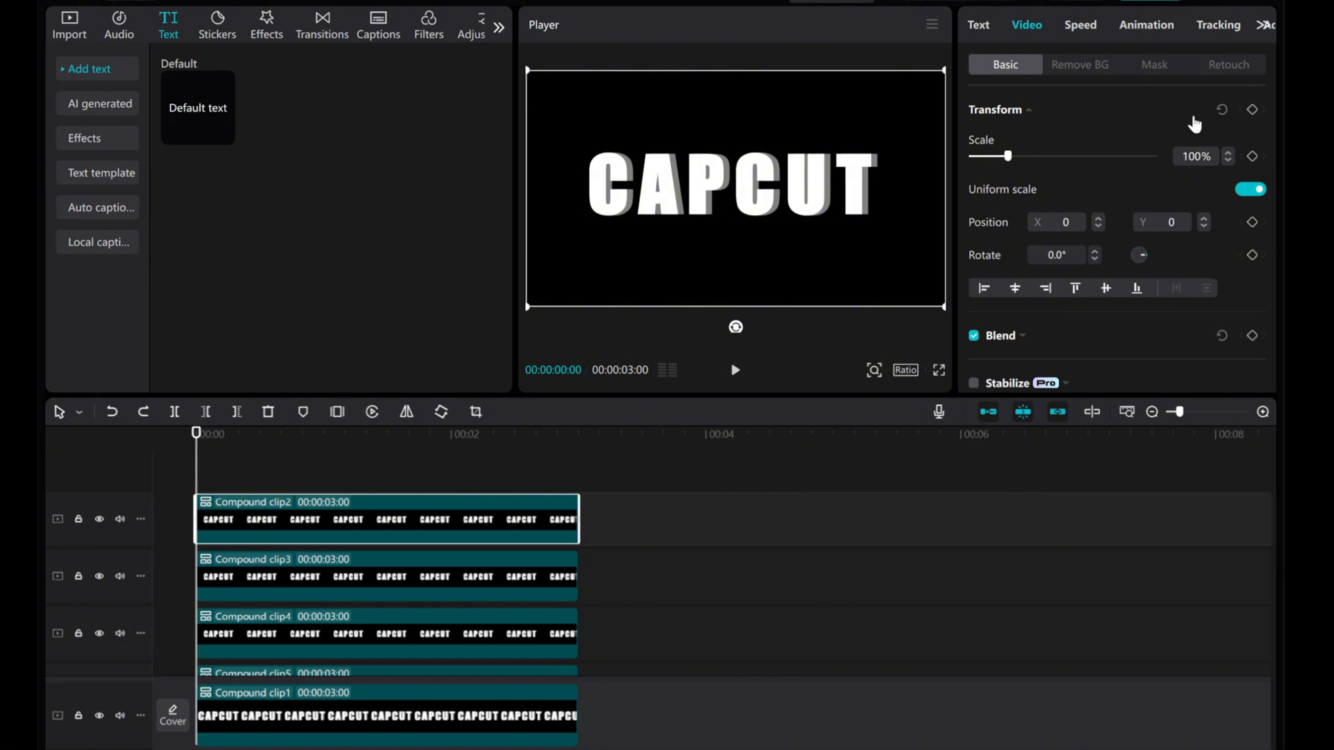
click(1253, 108)
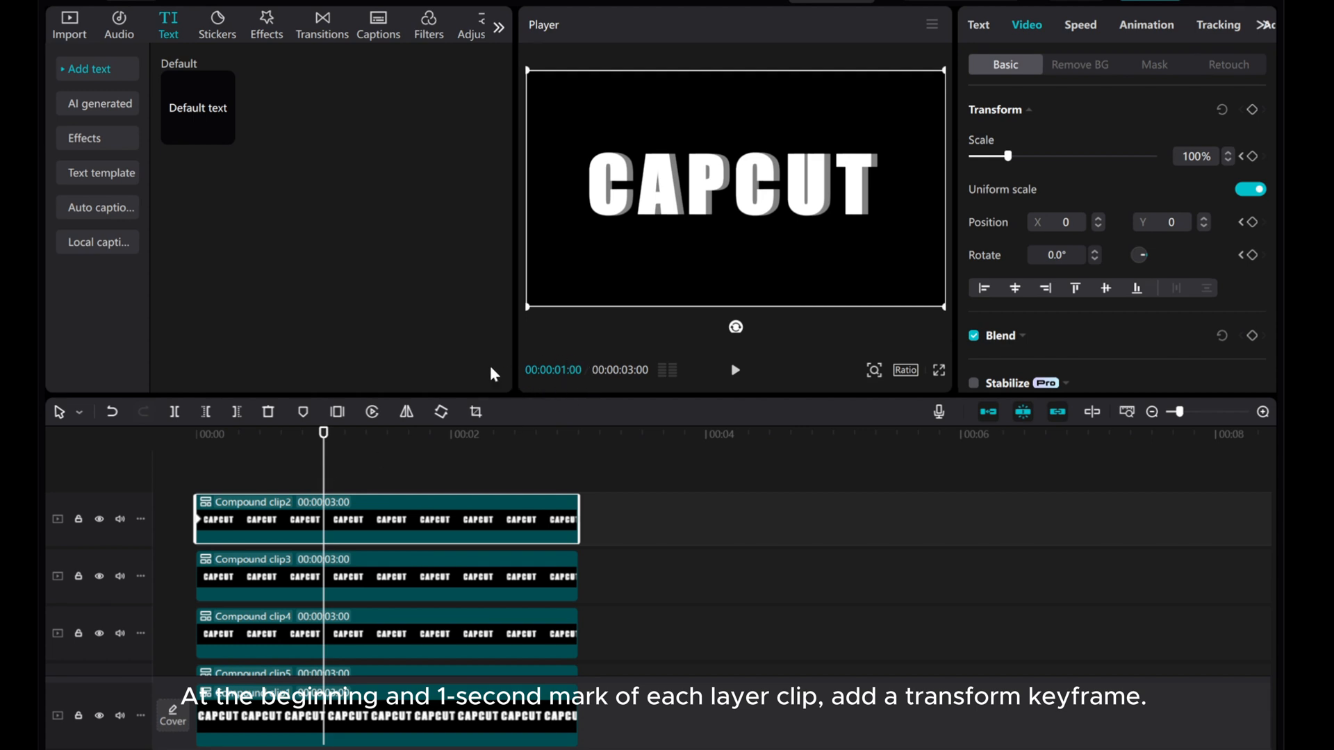
click(1255, 109)
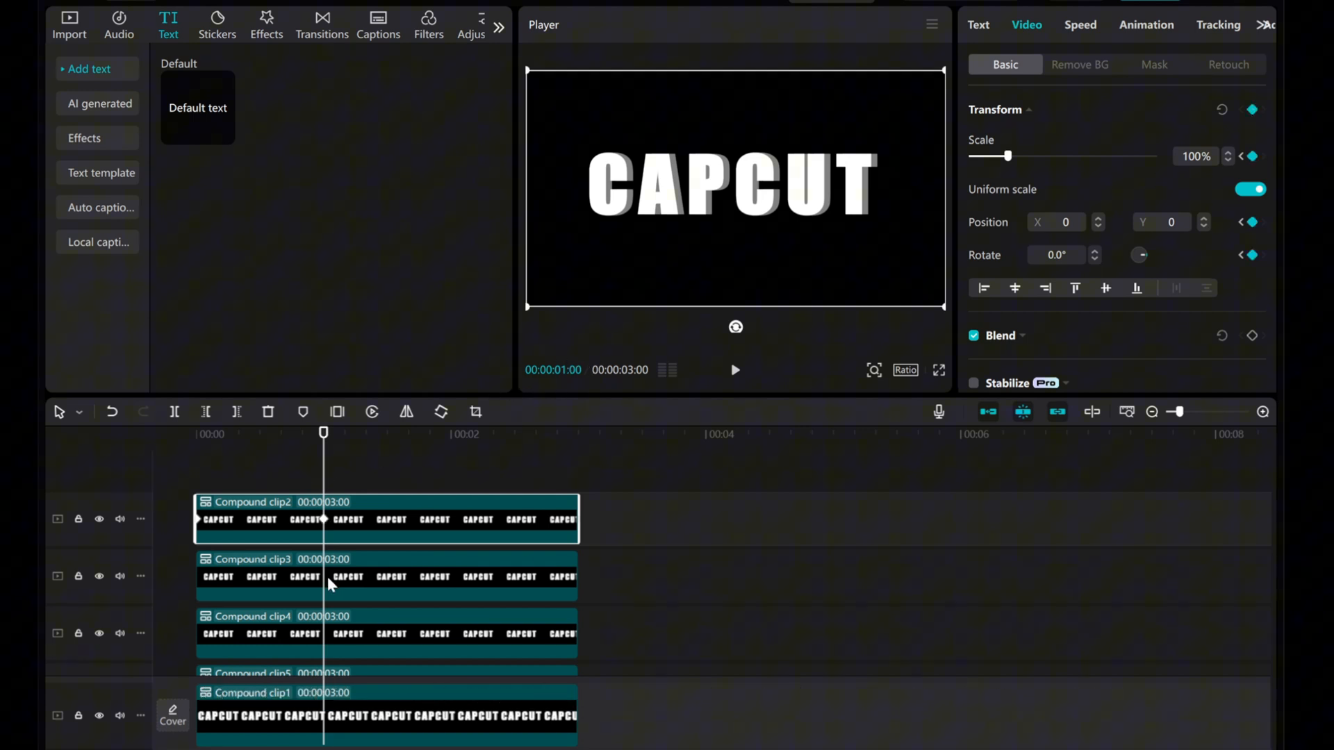
click(385, 584)
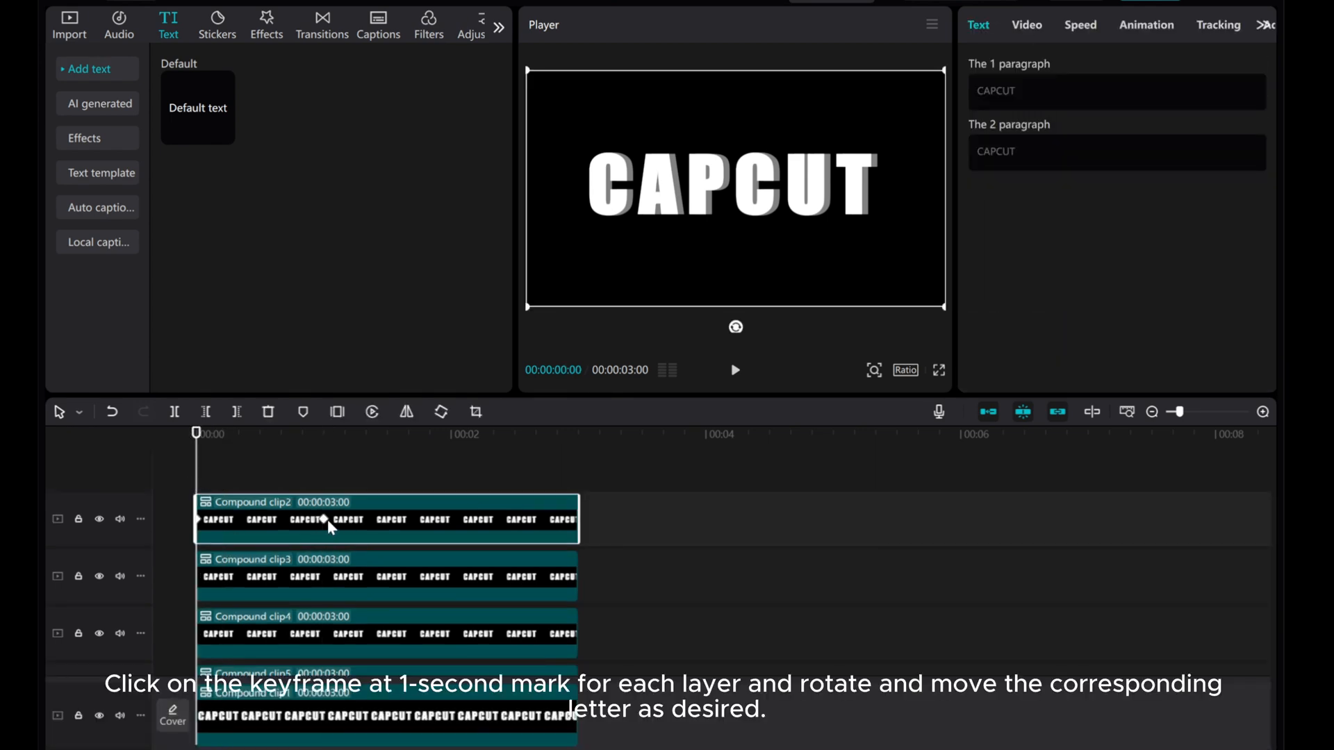
Tilt Compound clip2's letter at its 1-second keyframe and fine-tune its rotation.
click(325, 520)
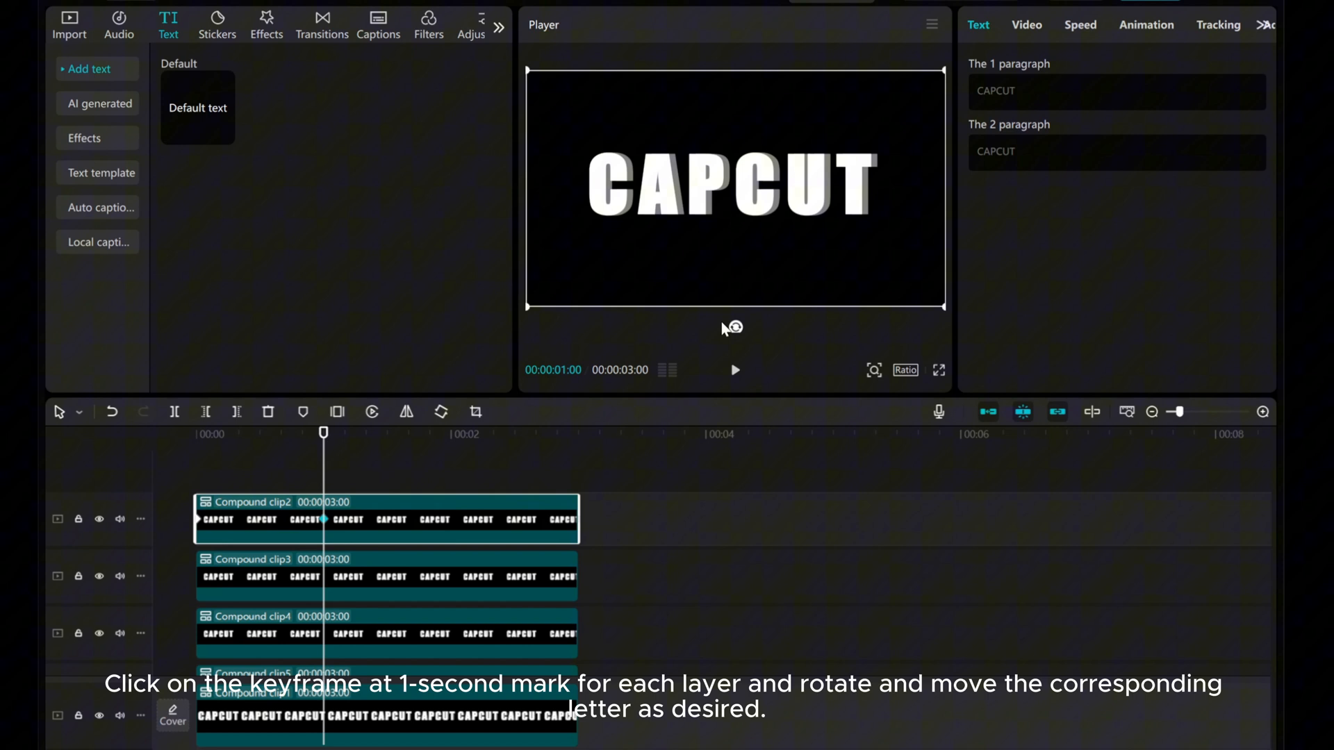
drag(730, 327, 744, 330)
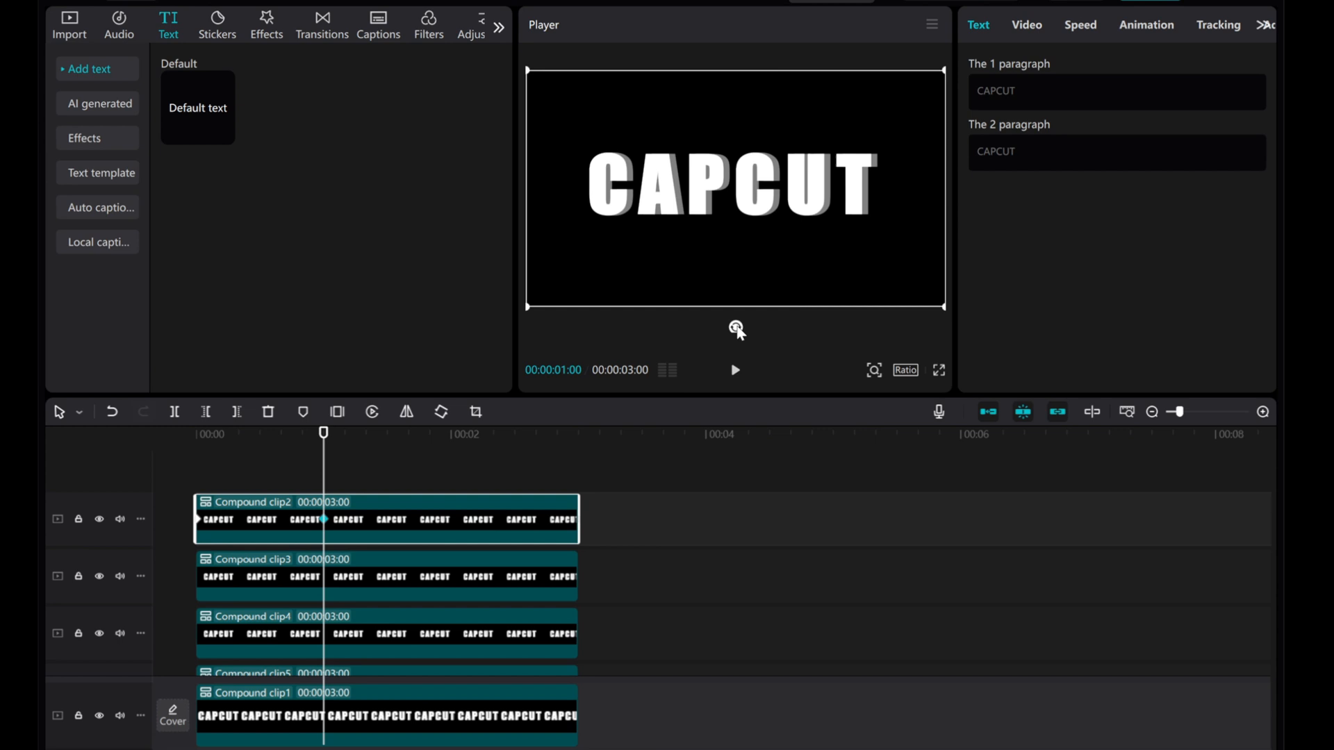
click(1025, 25)
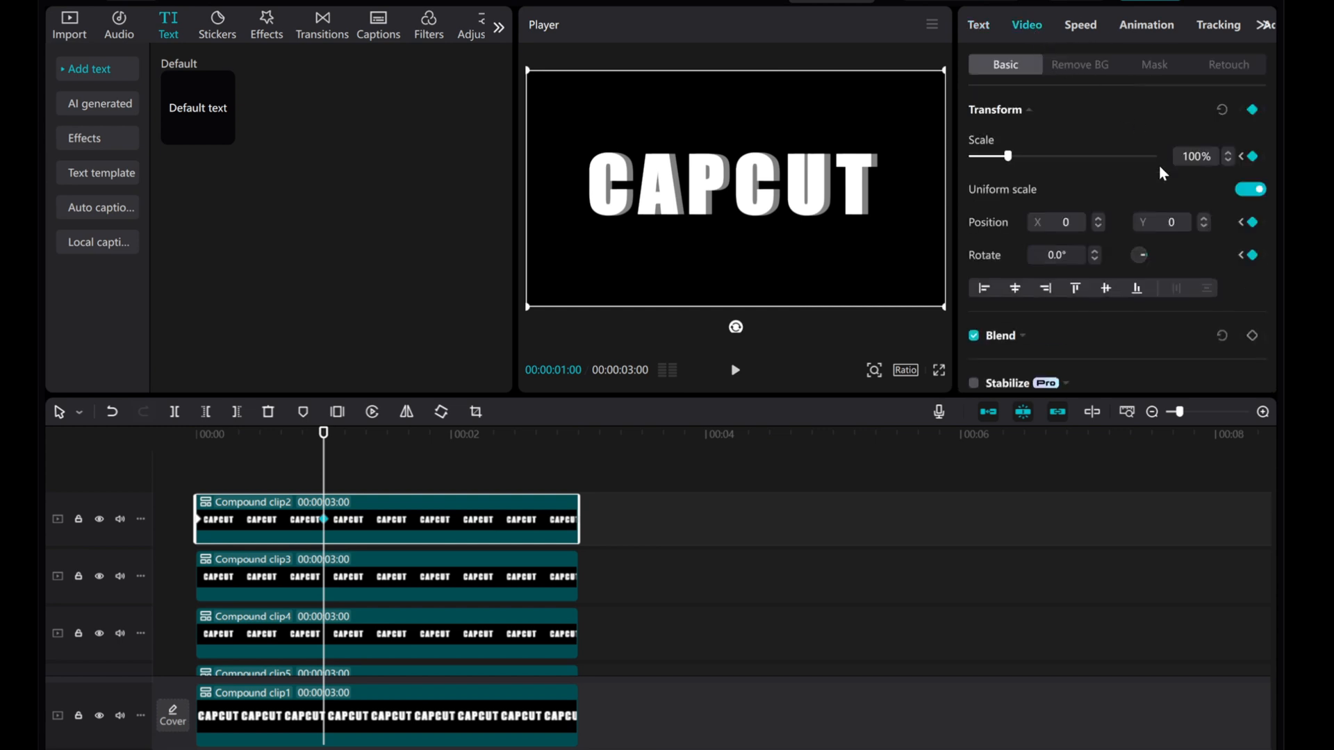
click(1094, 250)
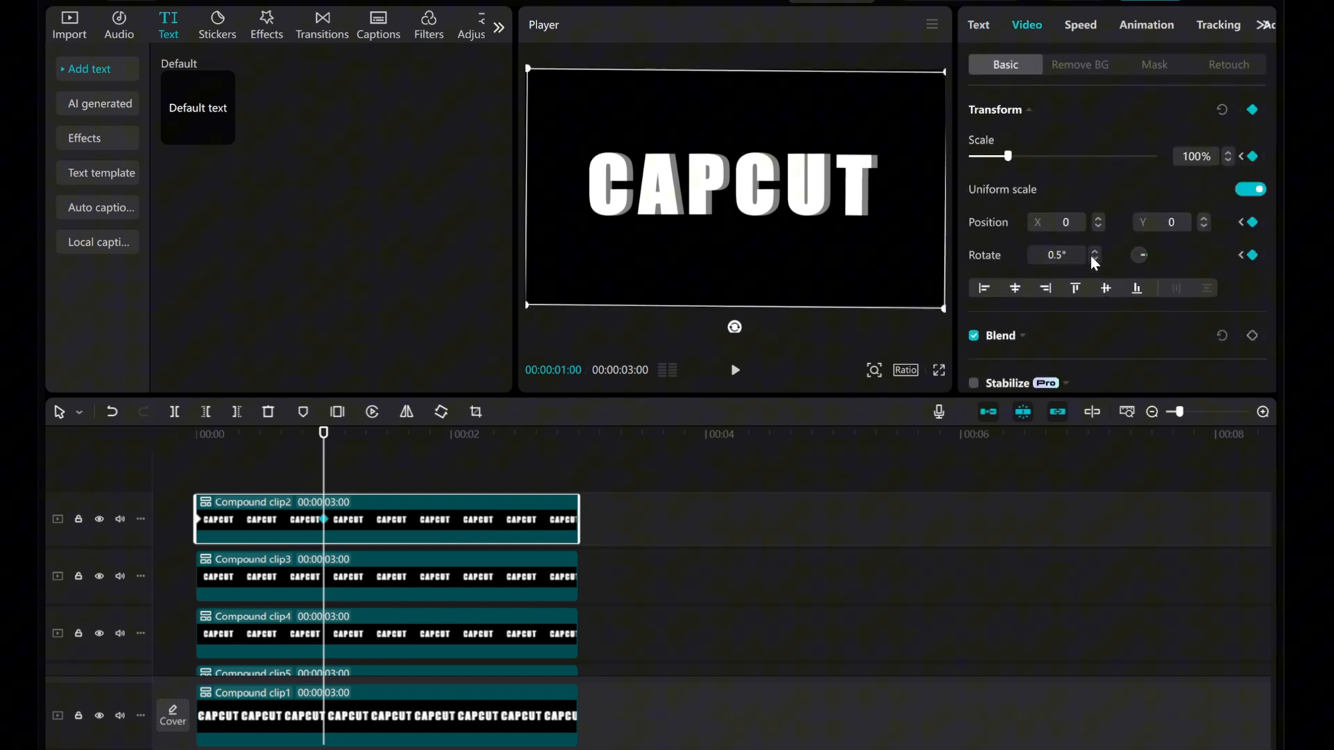
Rotate Compound clip3's letter counterclockwise into position and lock the finished Compound clip2 track.
click(1095, 259)
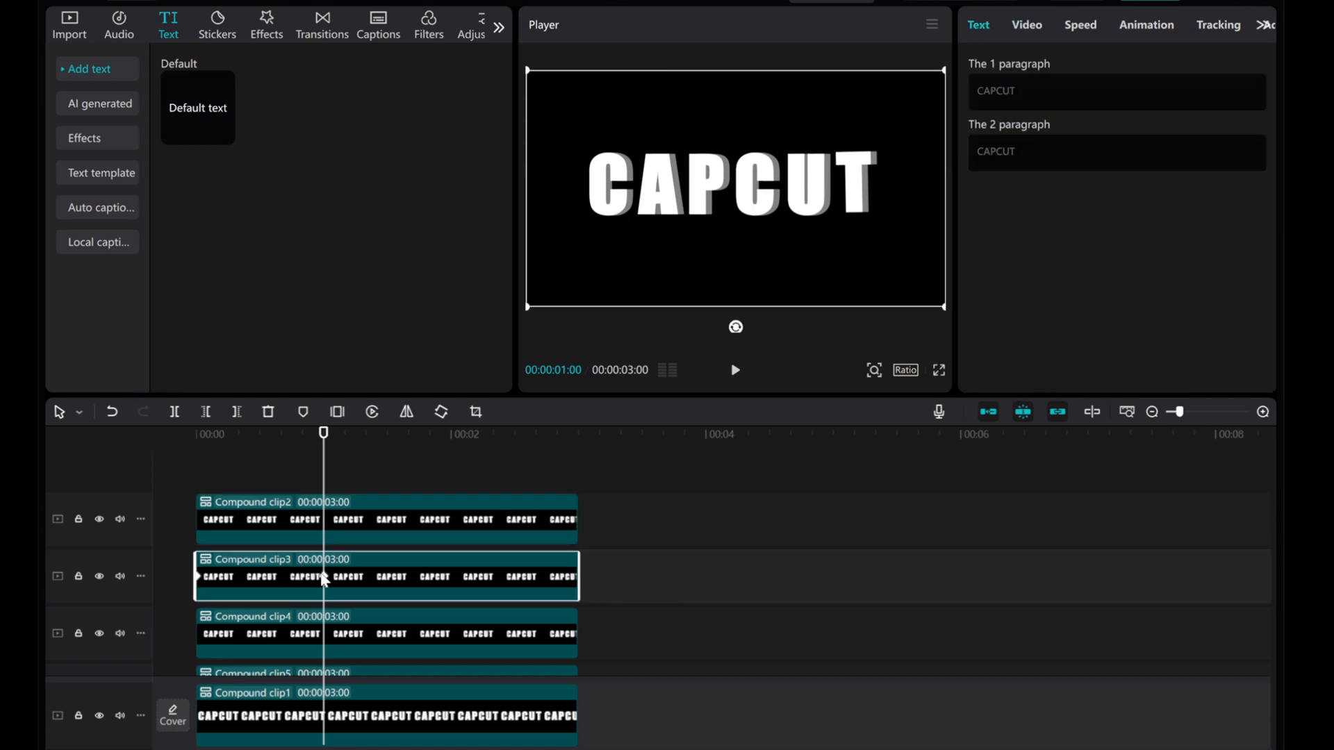
drag(734, 327, 746, 331)
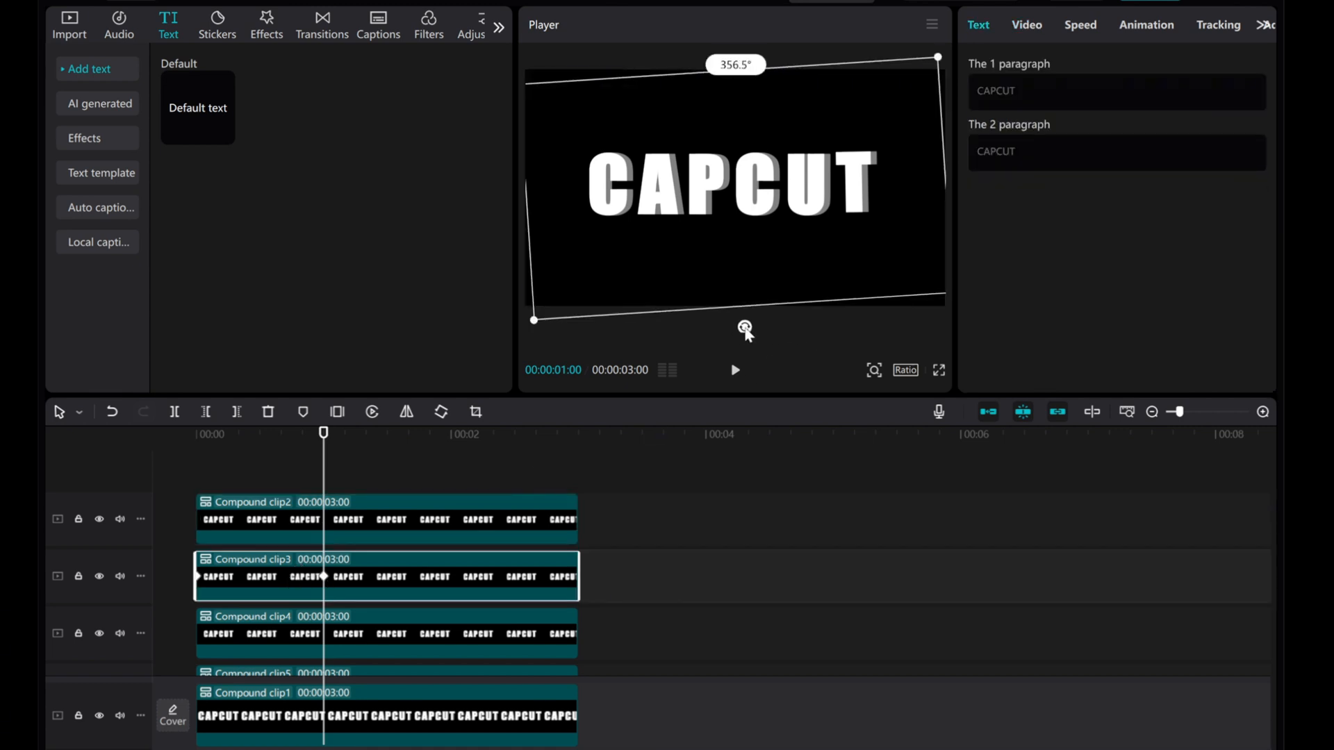
drag(935, 54, 933, 56)
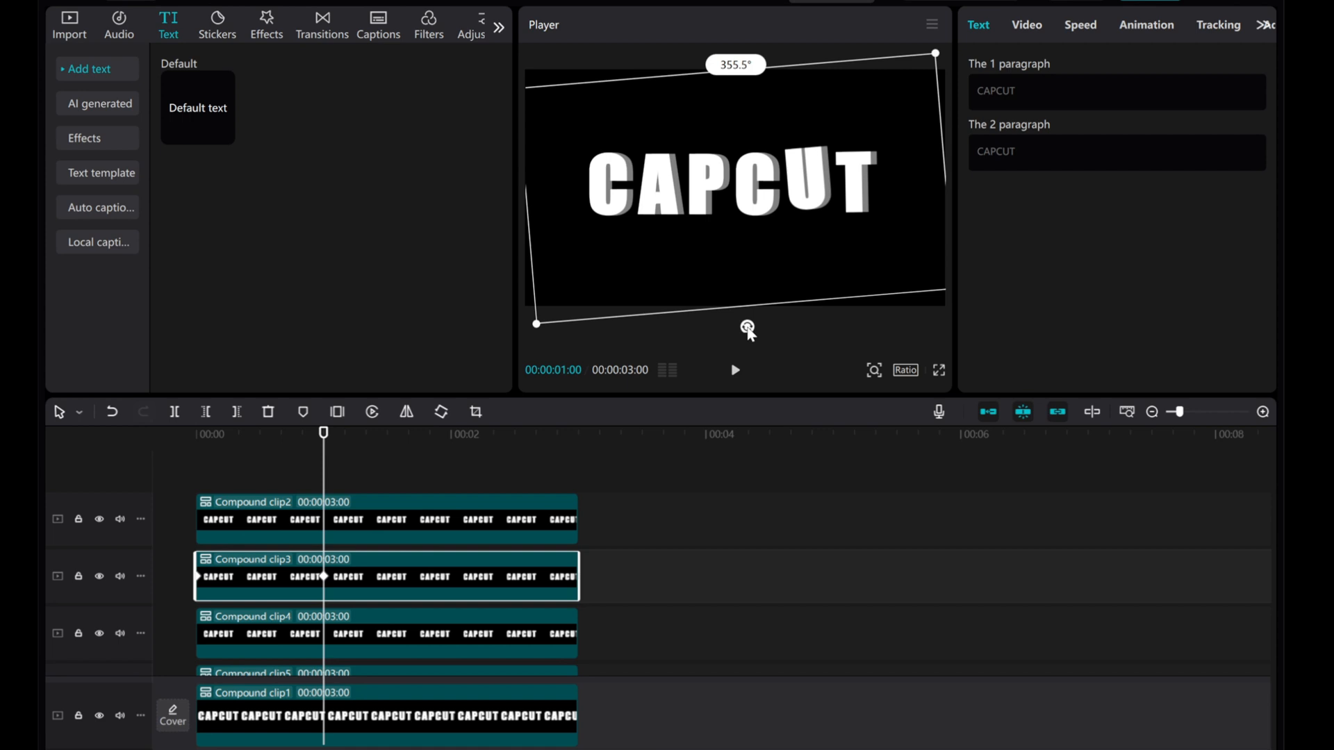
drag(747, 329, 724, 325)
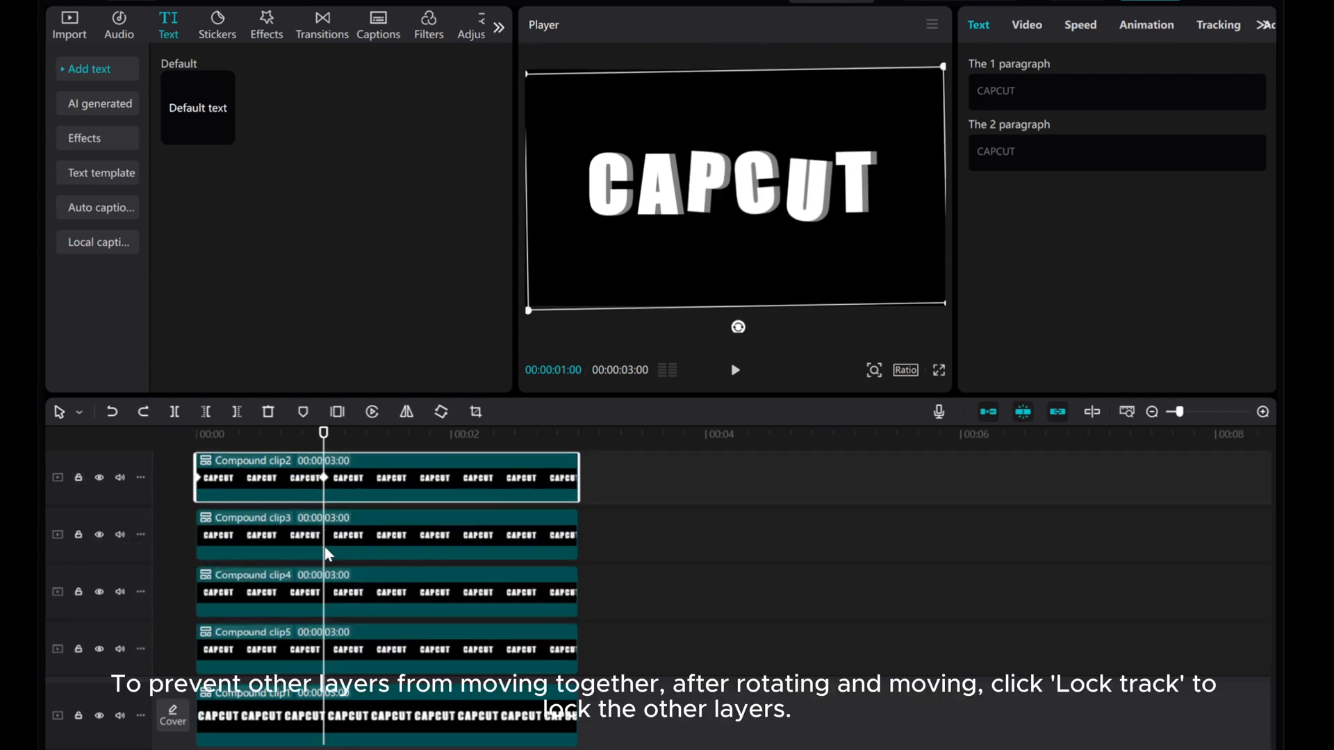
click(77, 477)
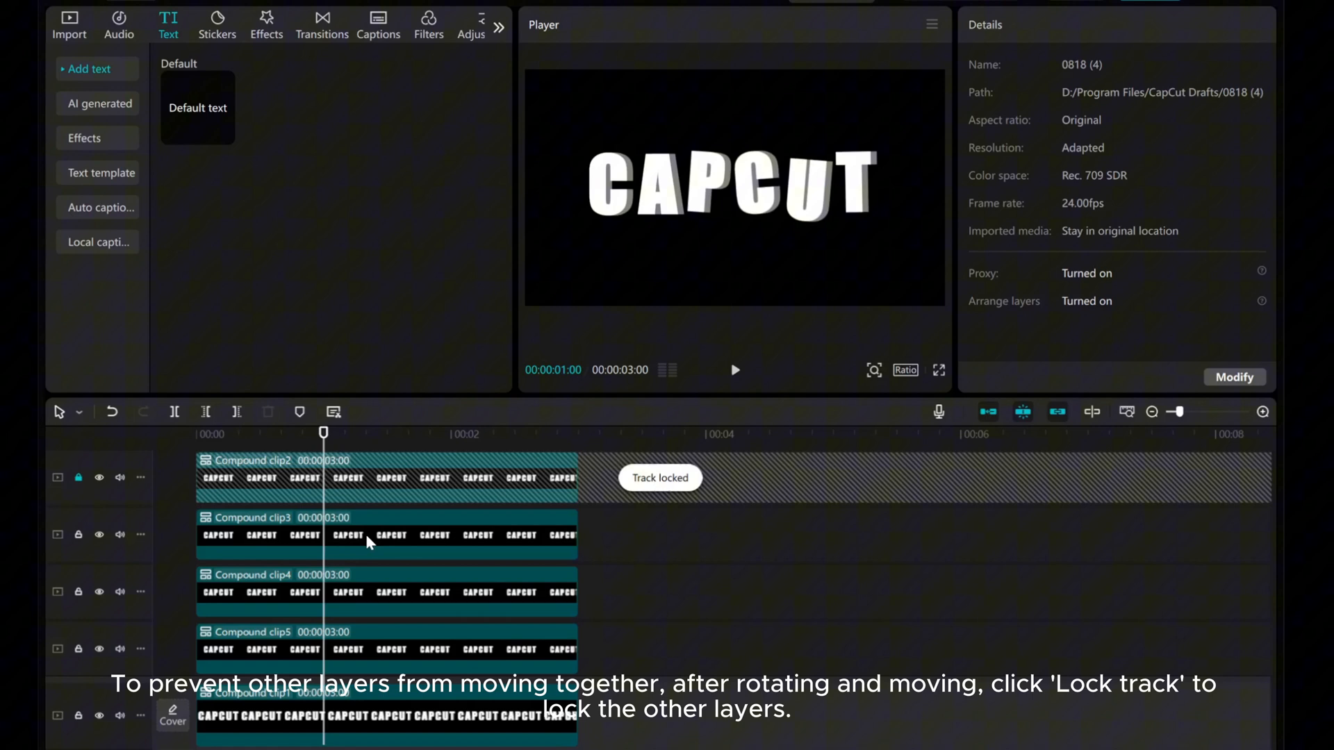
click(370, 537)
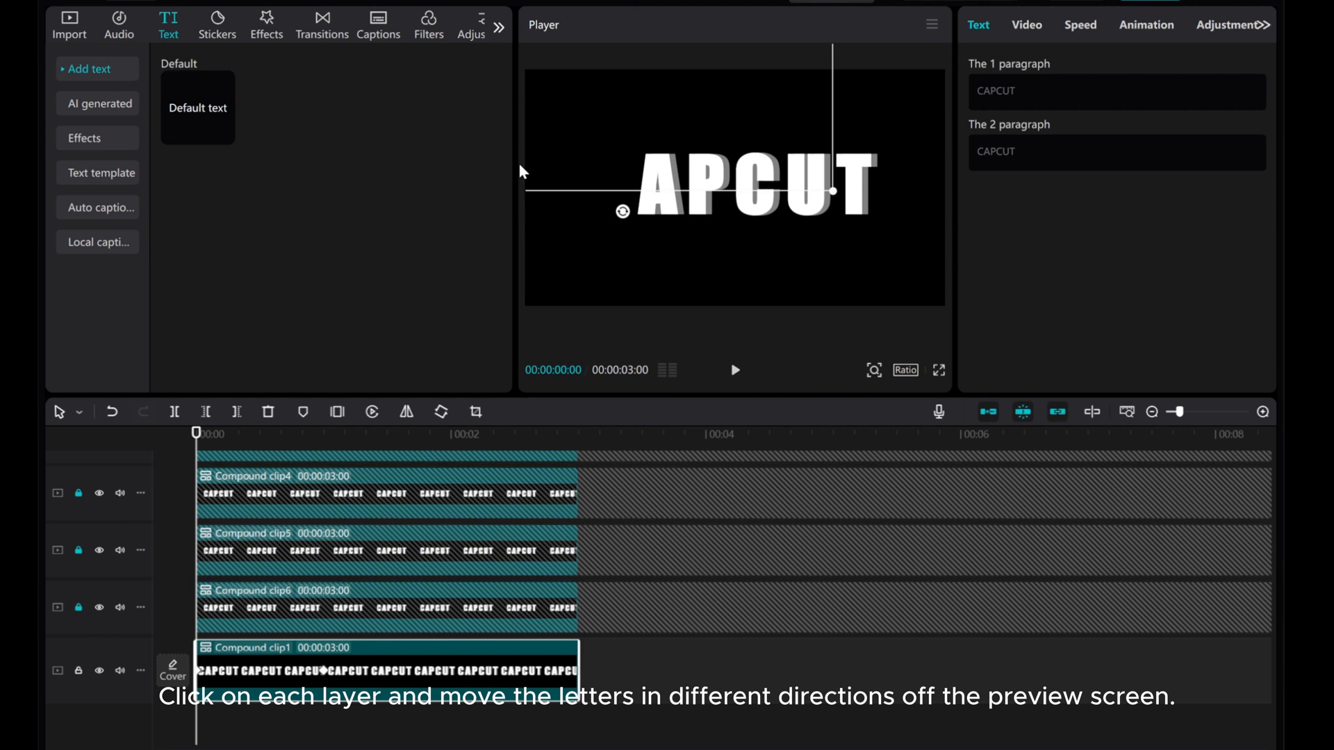
Lock Compound clip1, unlock Compound clip6 and move its letter A up off the frame at 0s.
click(77, 622)
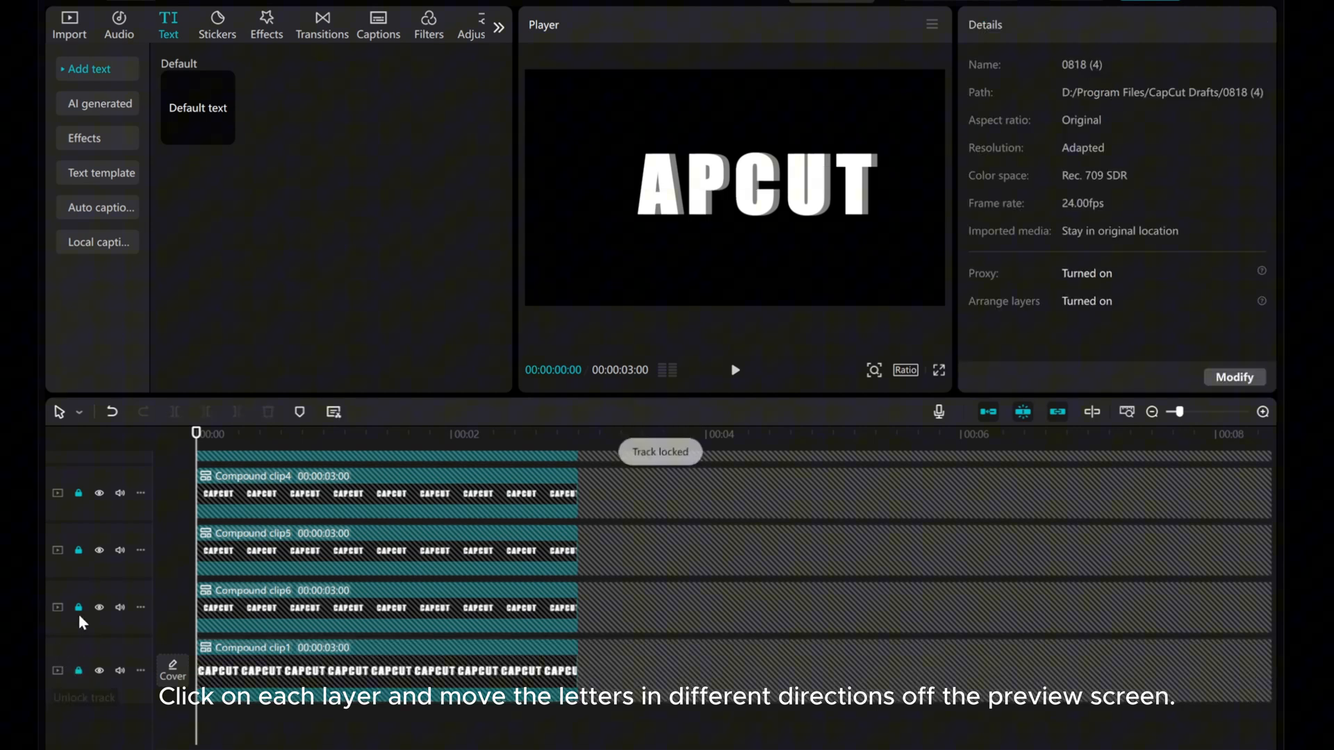
click(79, 606)
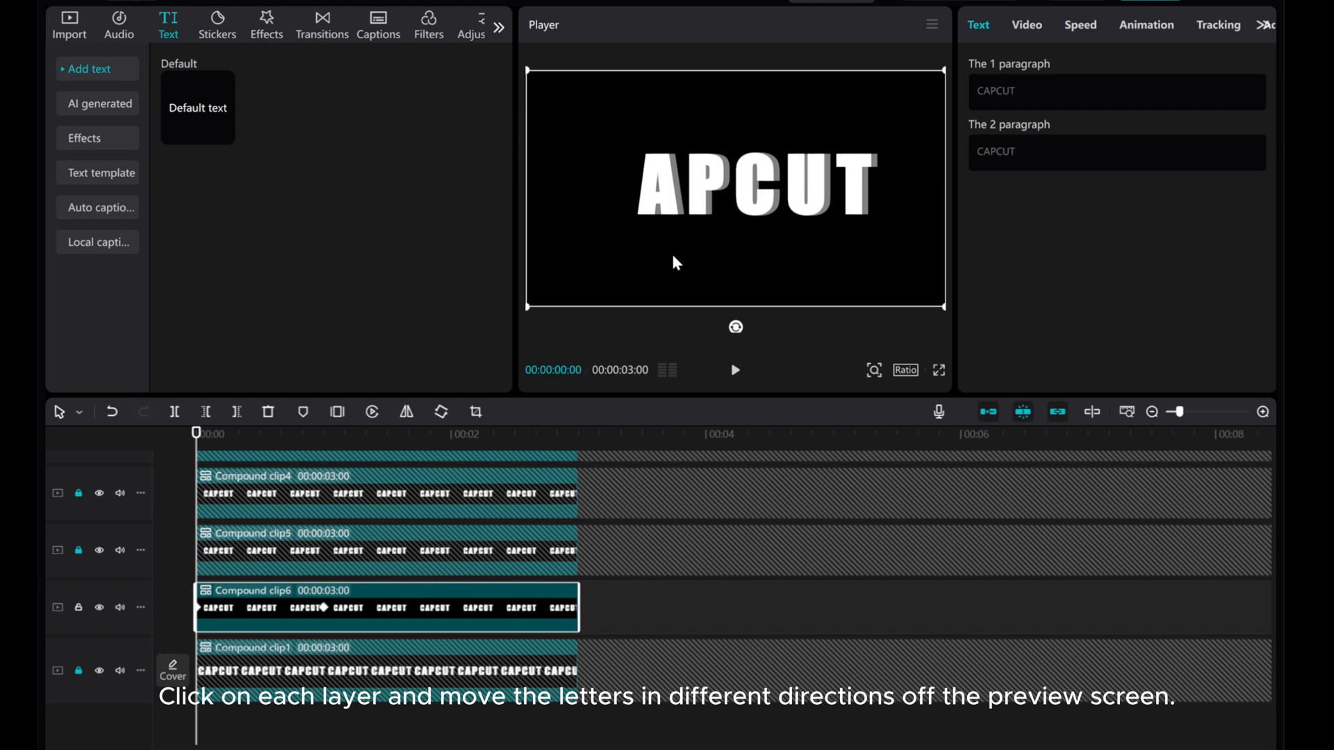
drag(673, 183, 650, 93)
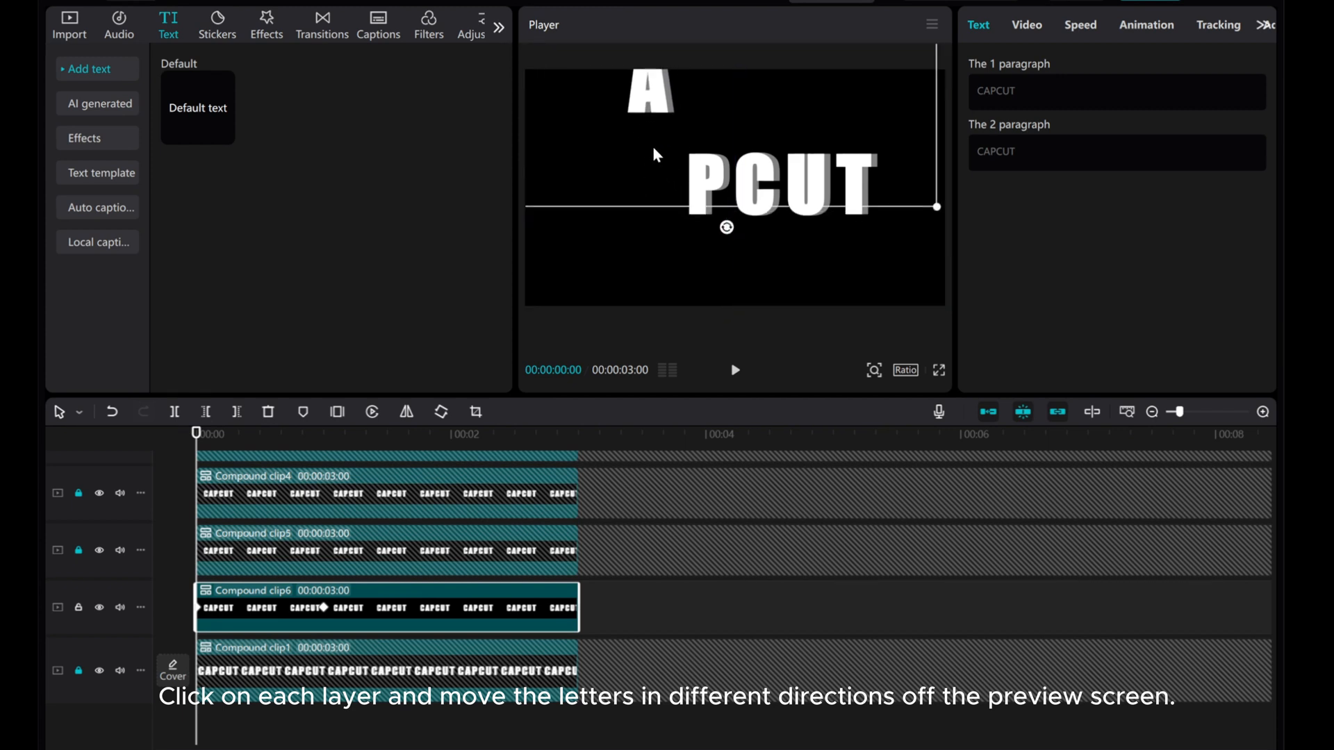
click(78, 550)
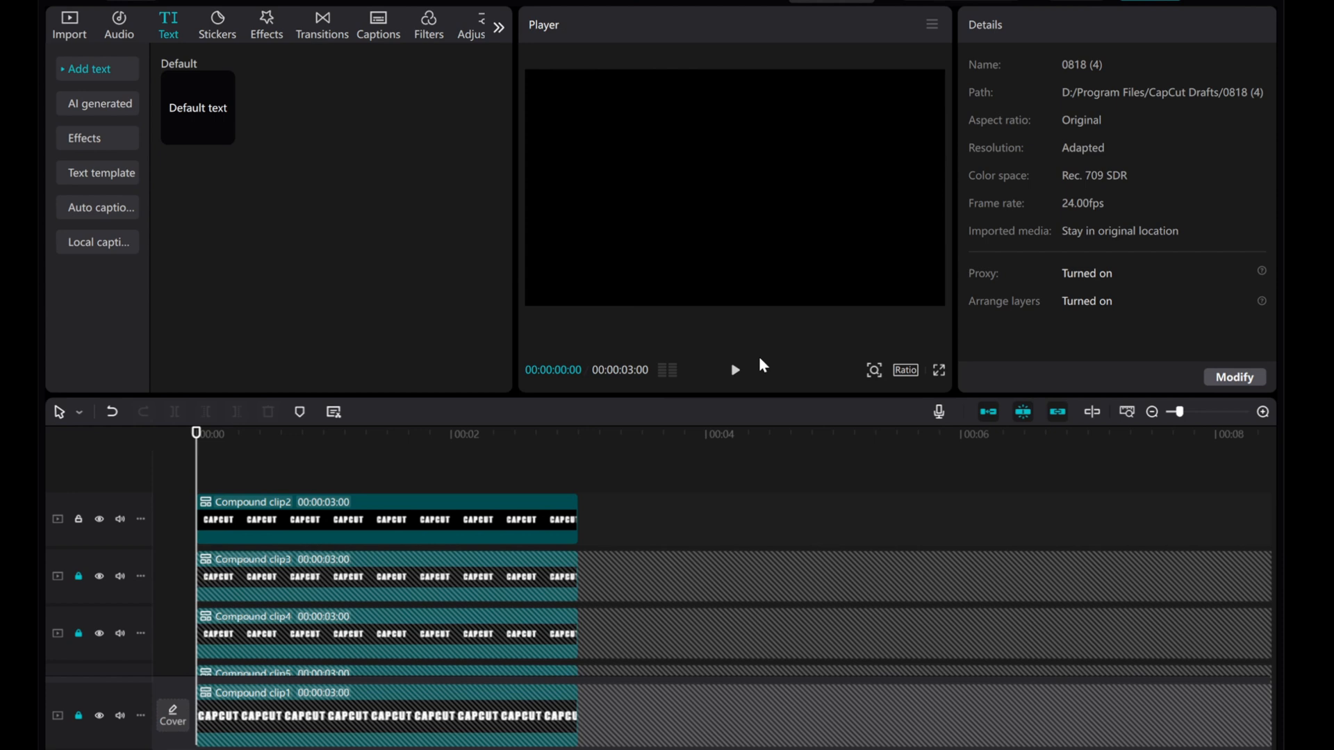
Play back the animation twice to check the letters flying in.
click(735, 369)
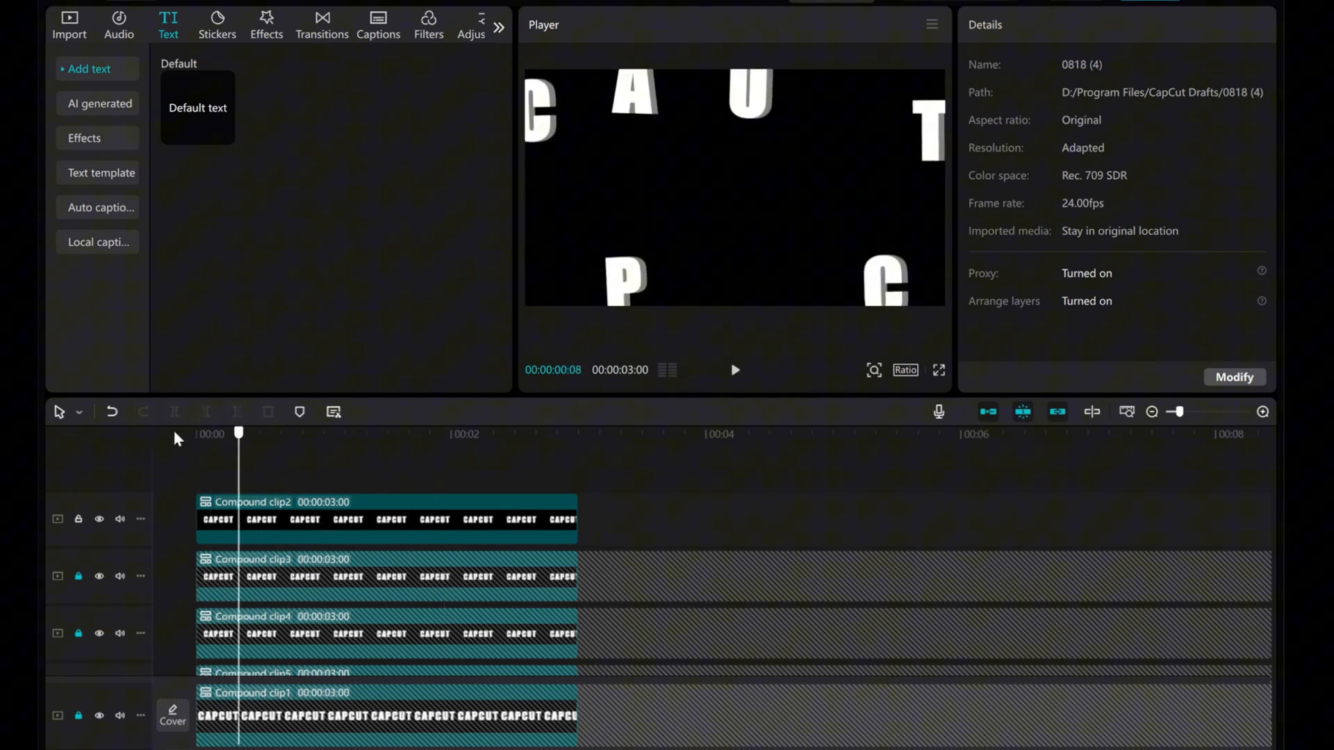
click(735, 370)
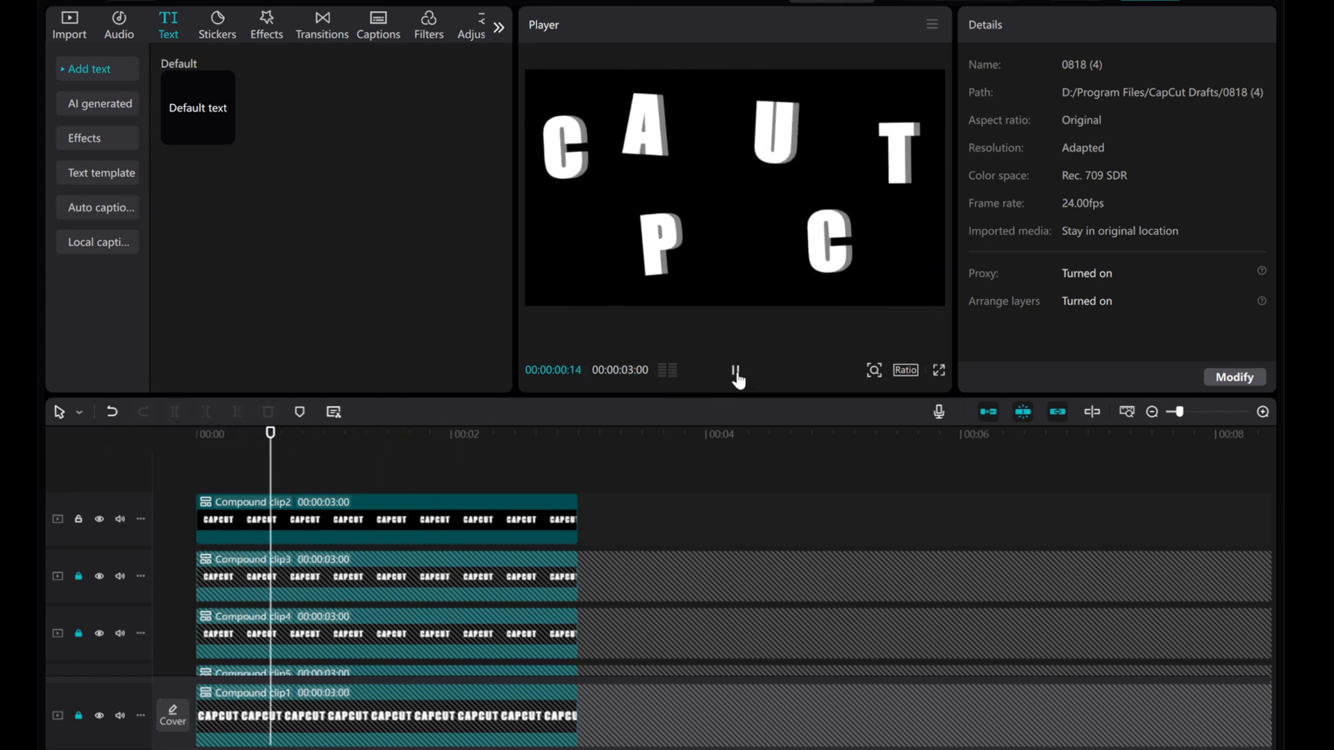